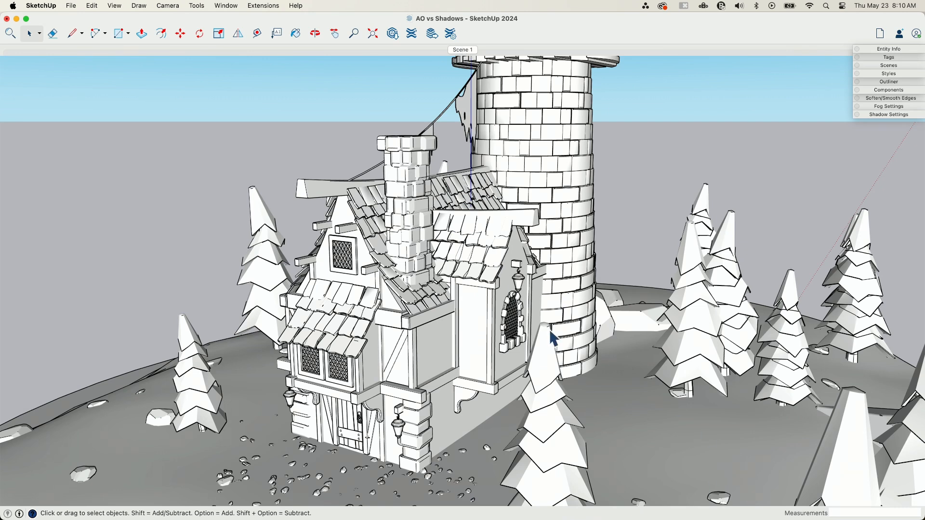
mouse_move(426, 329)
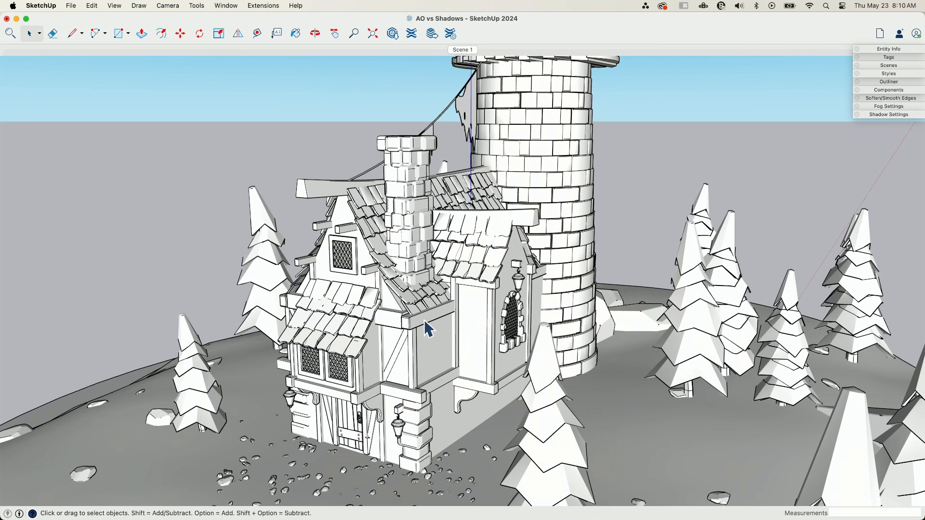
mouse_move(626, 316)
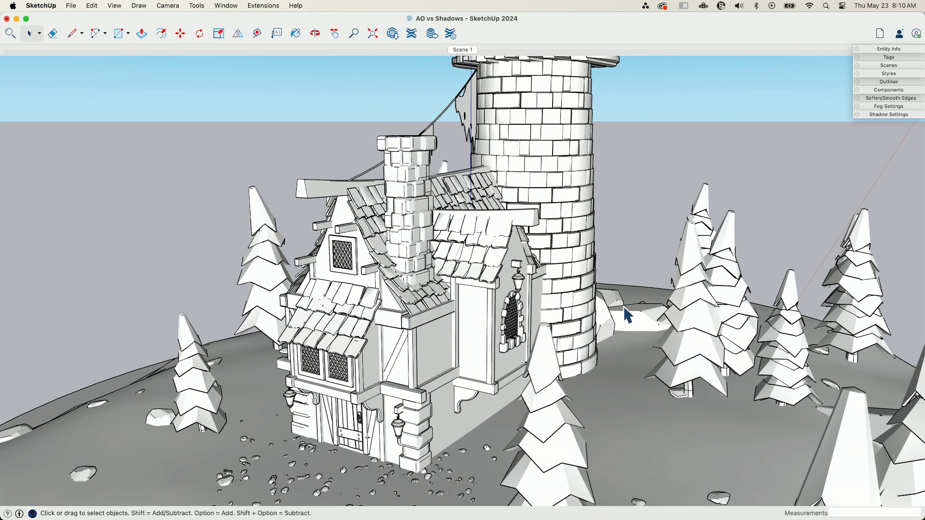
mouse_move(292, 395)
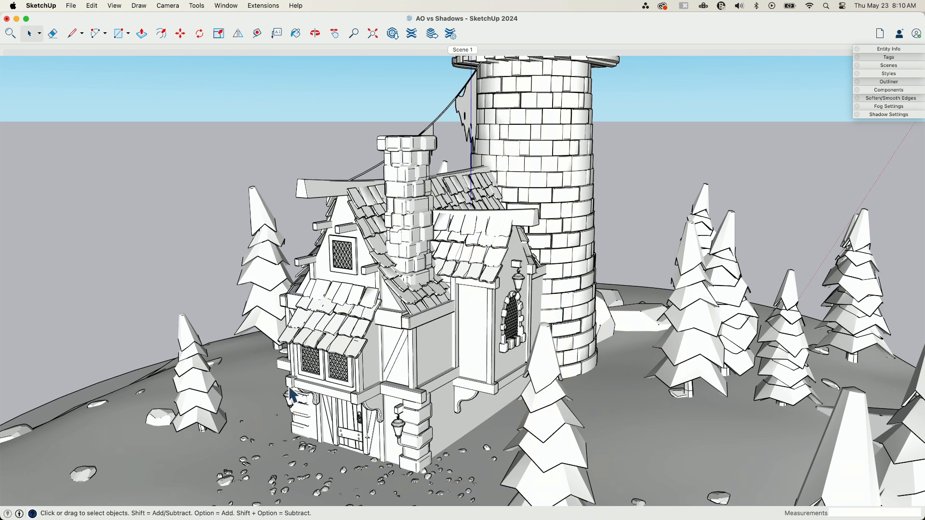
mouse_move(428, 216)
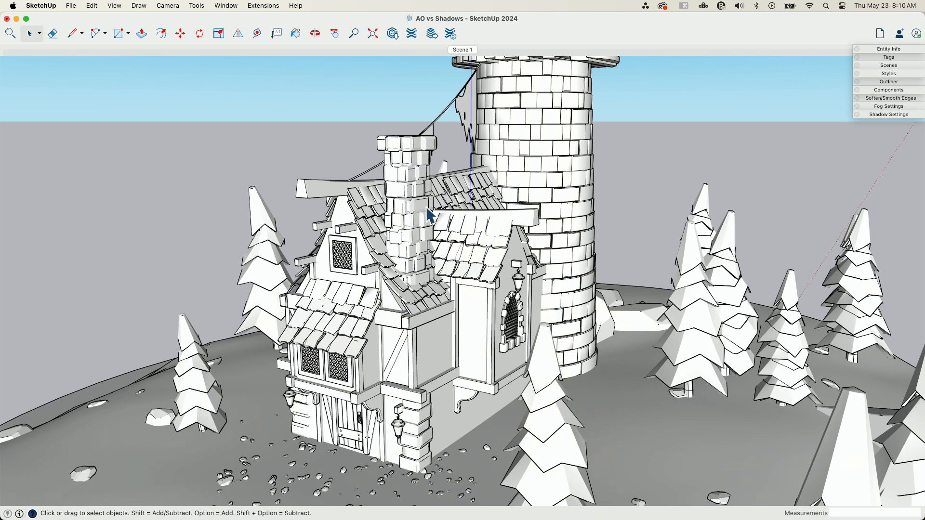
mouse_move(360, 345)
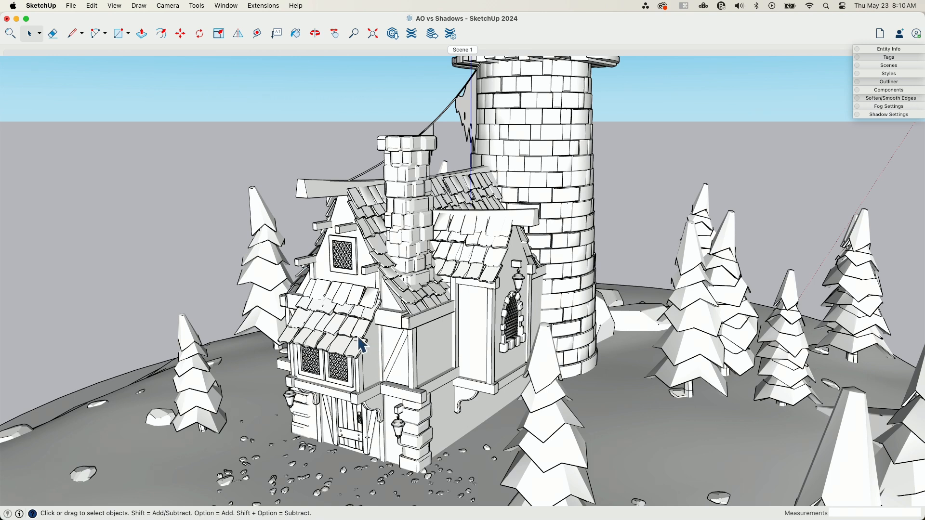
mouse_move(334, 242)
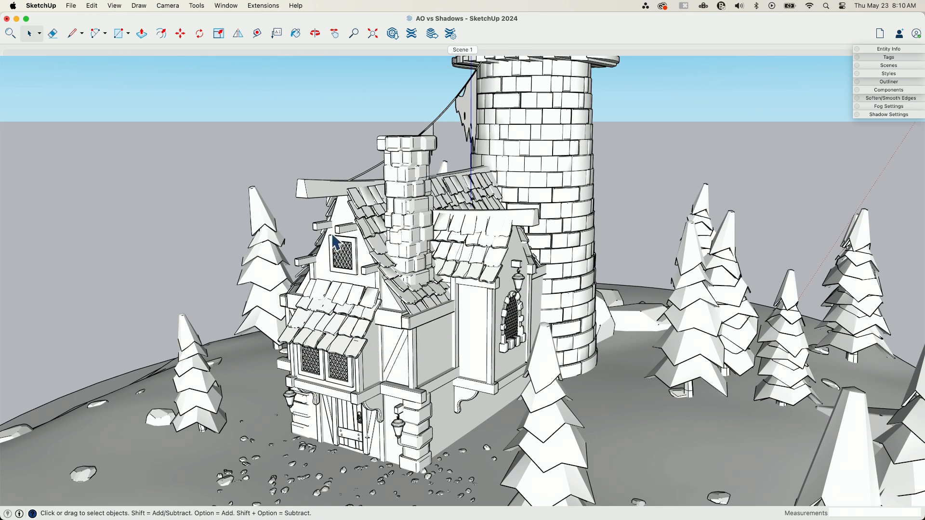
mouse_move(351, 315)
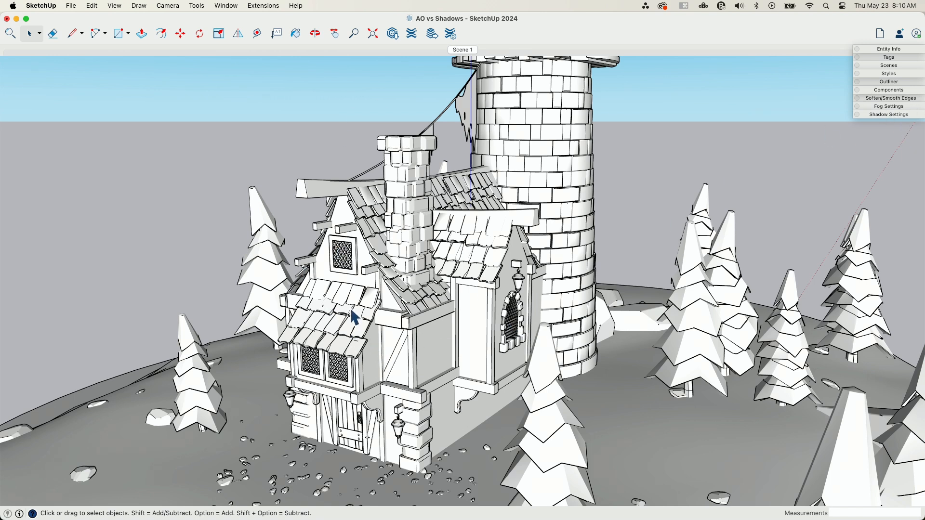
mouse_move(422, 404)
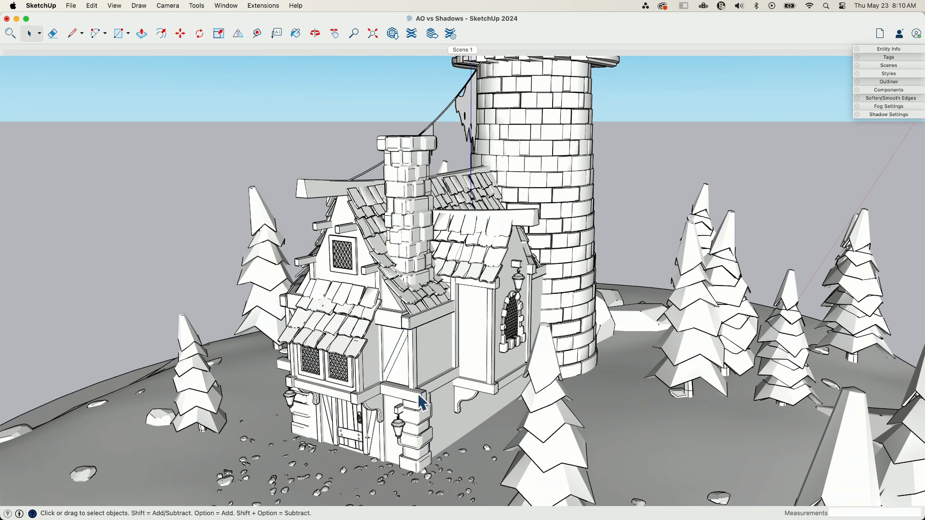
mouse_move(912, 222)
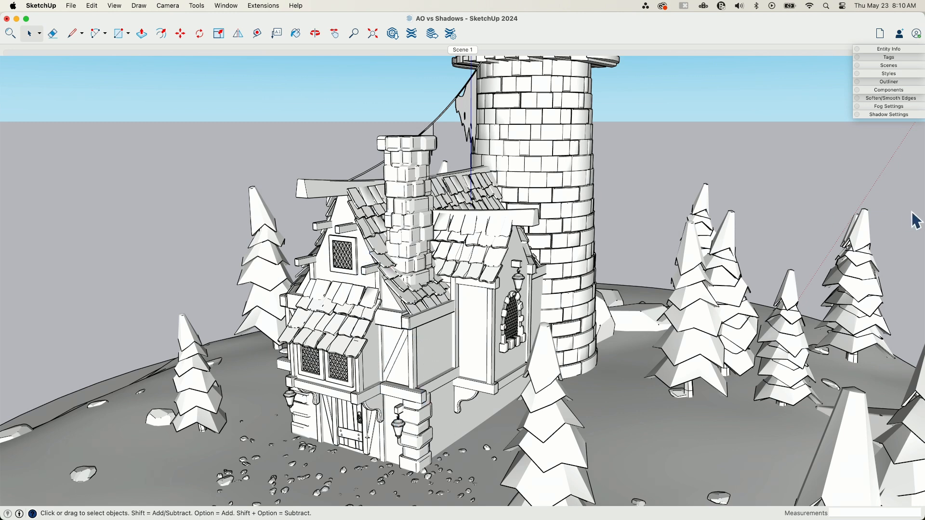
mouse_move(897, 128)
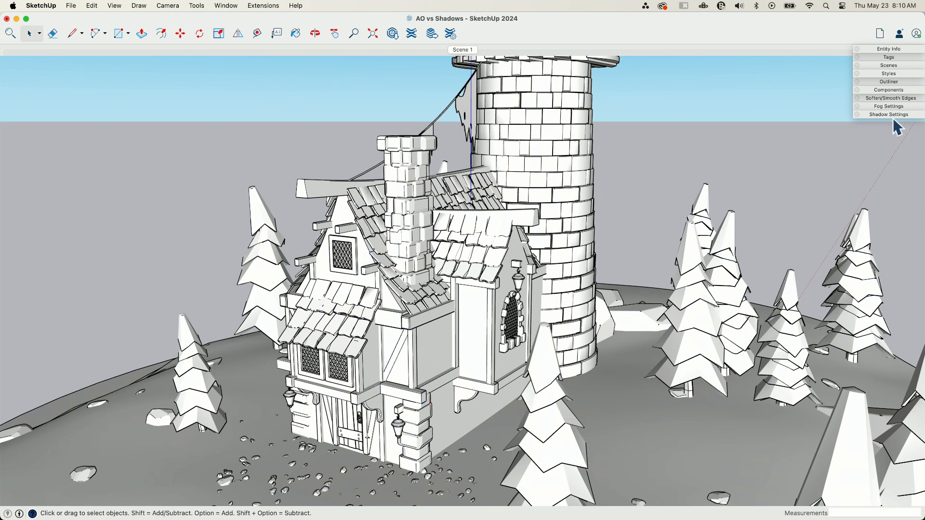
Expand the Styles panel's Face settings and tick the Ambient Occlusion checkbox.
left_click(888, 114)
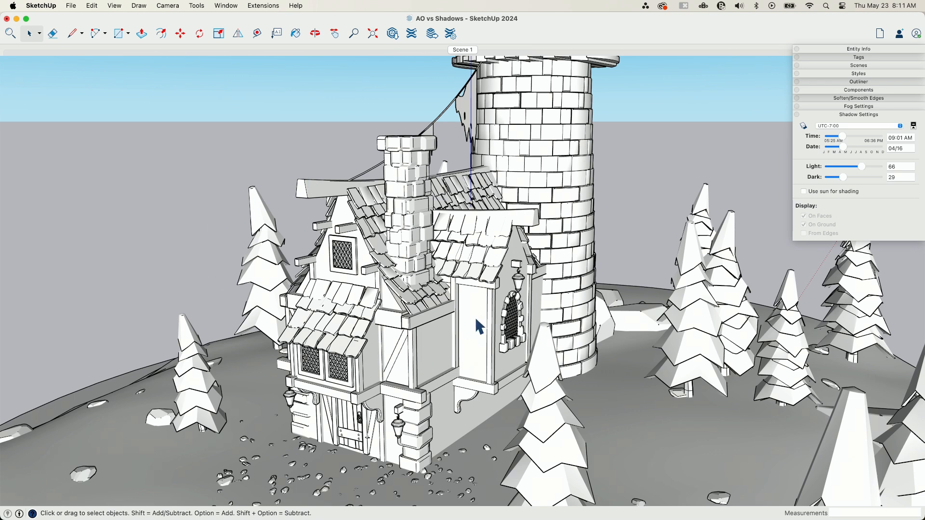
mouse_move(429, 254)
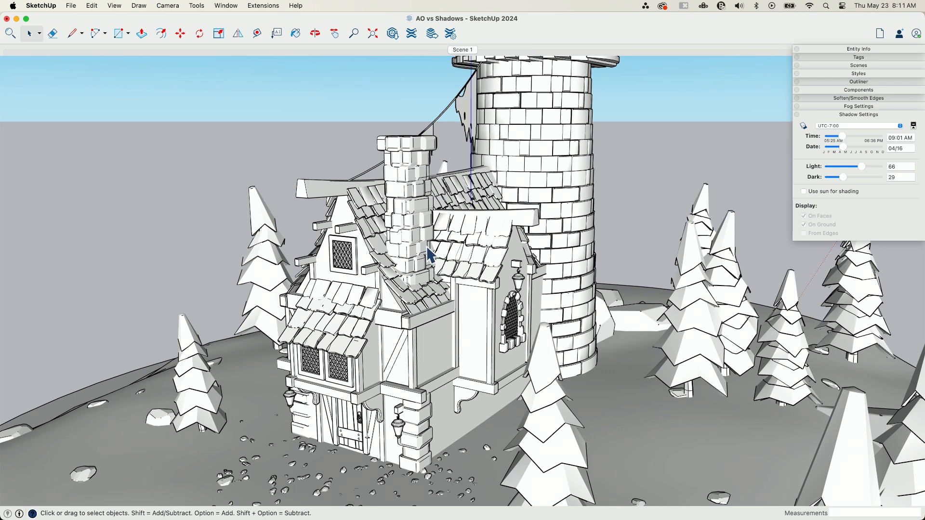
mouse_move(466, 358)
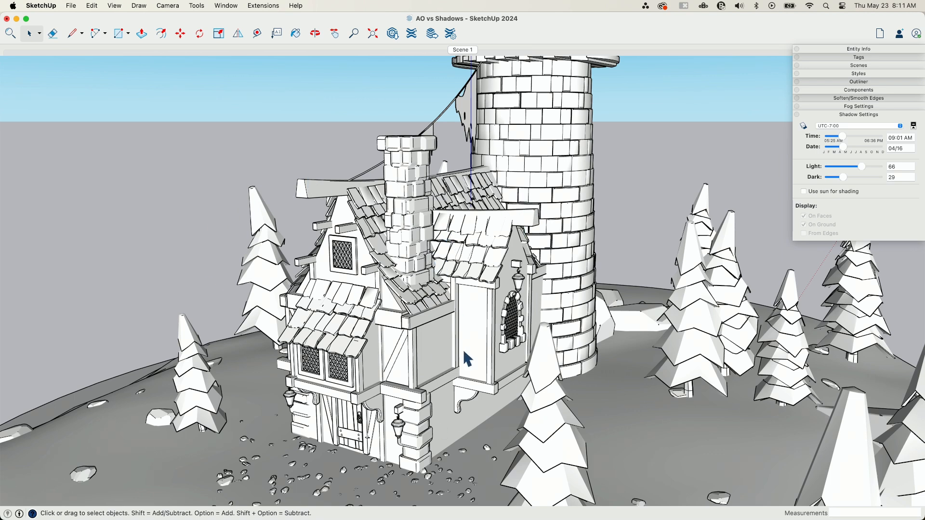
mouse_move(476, 312)
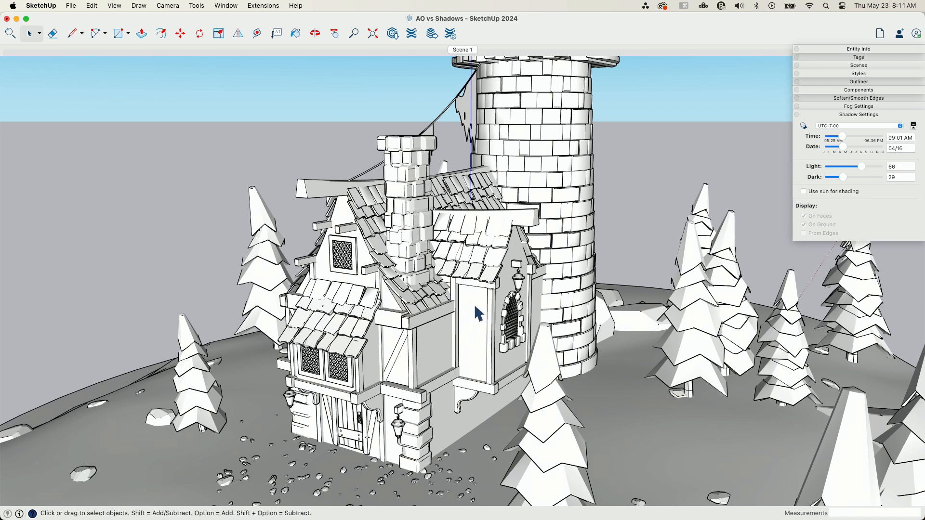
mouse_move(365, 302)
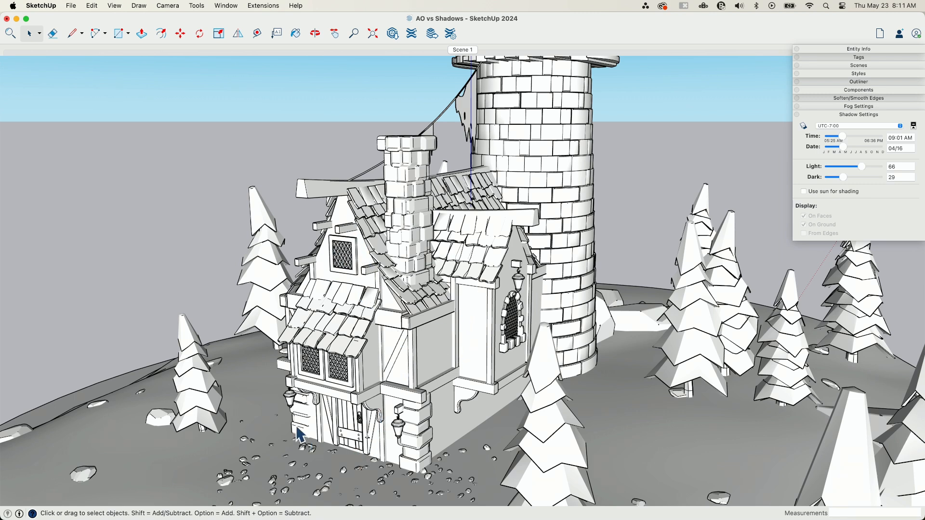
mouse_move(387, 323)
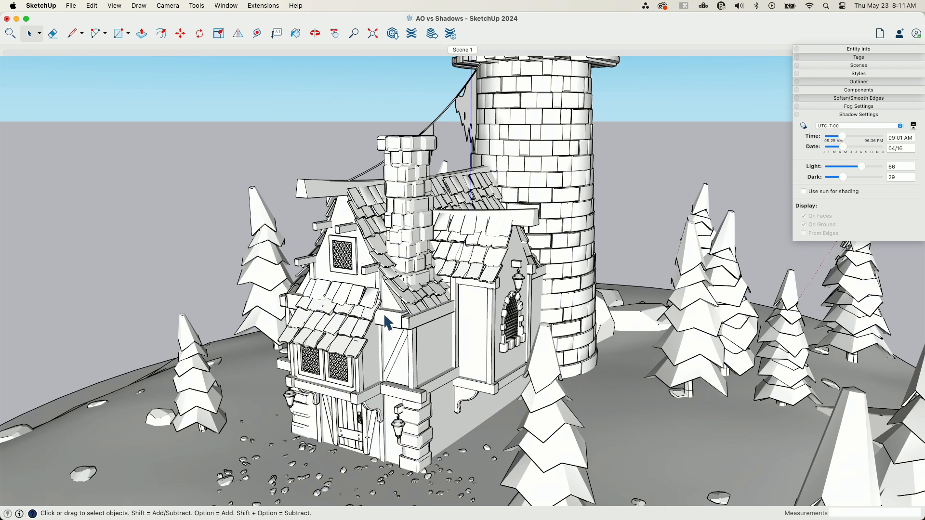
mouse_move(516, 376)
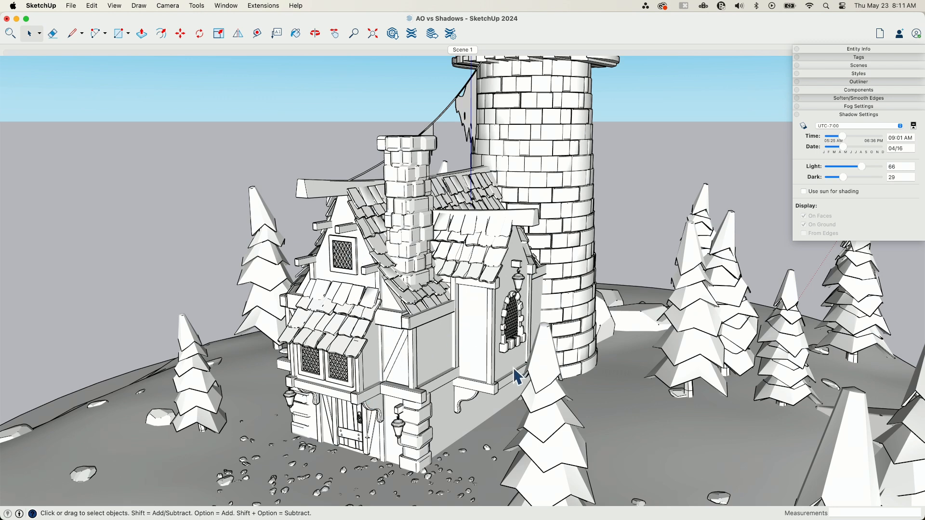
mouse_move(677, 399)
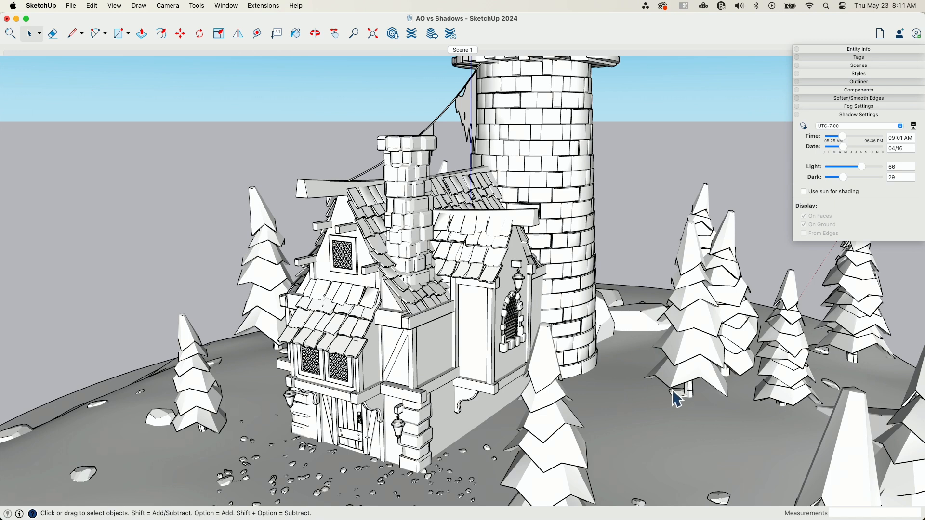
mouse_move(798, 450)
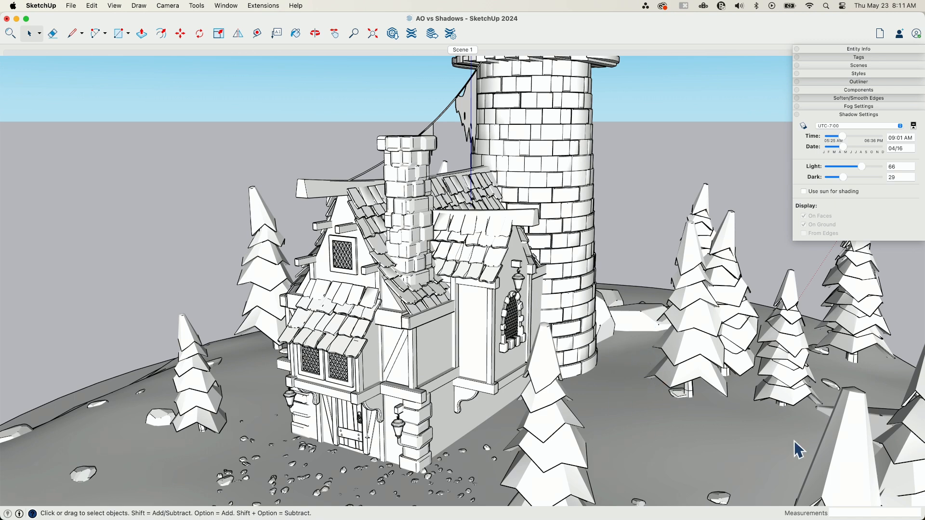
mouse_move(334, 360)
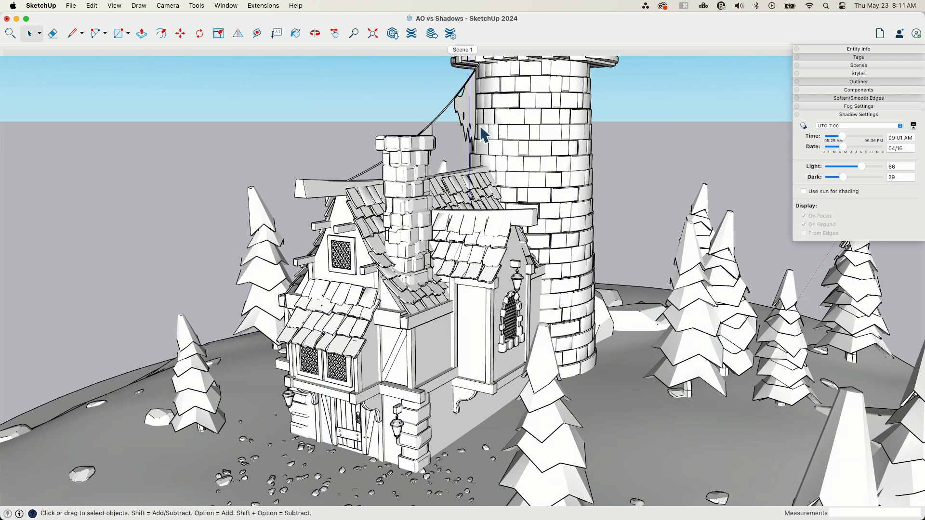
mouse_move(809, 196)
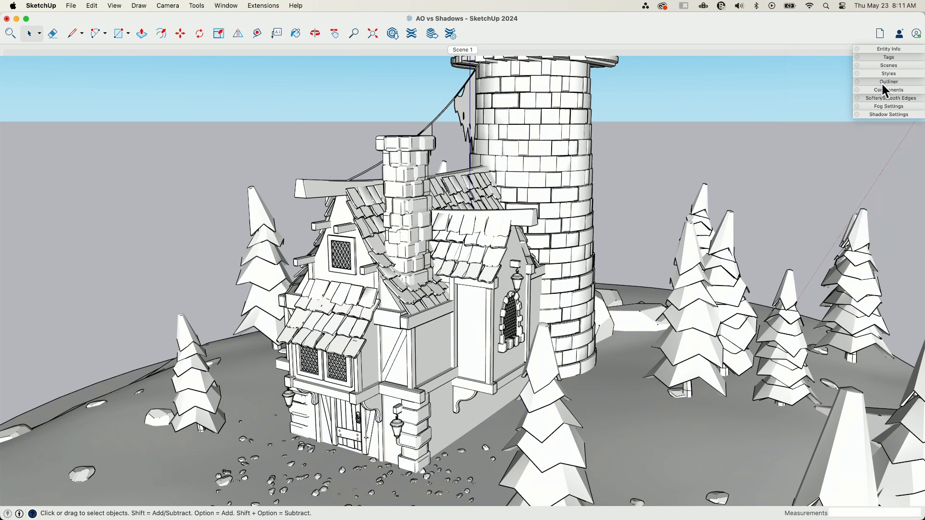
left_click(889, 74)
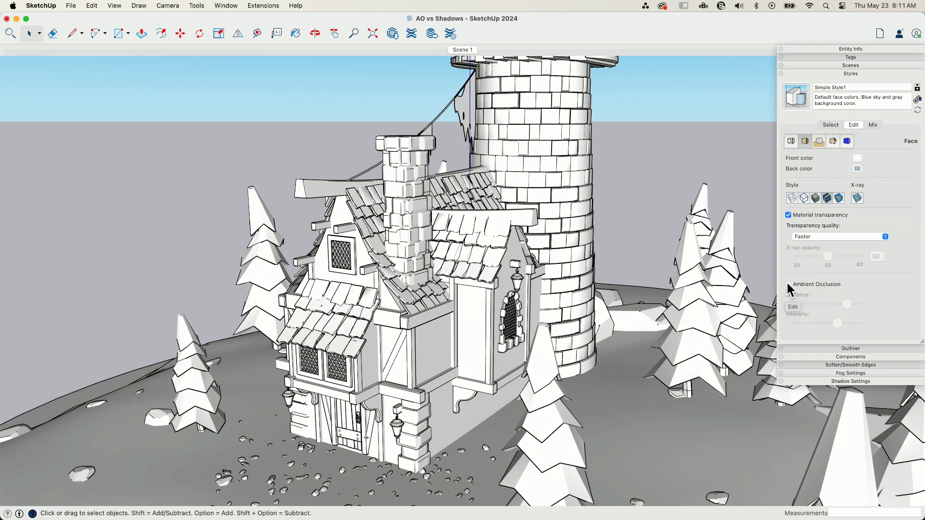
left_click(788, 284)
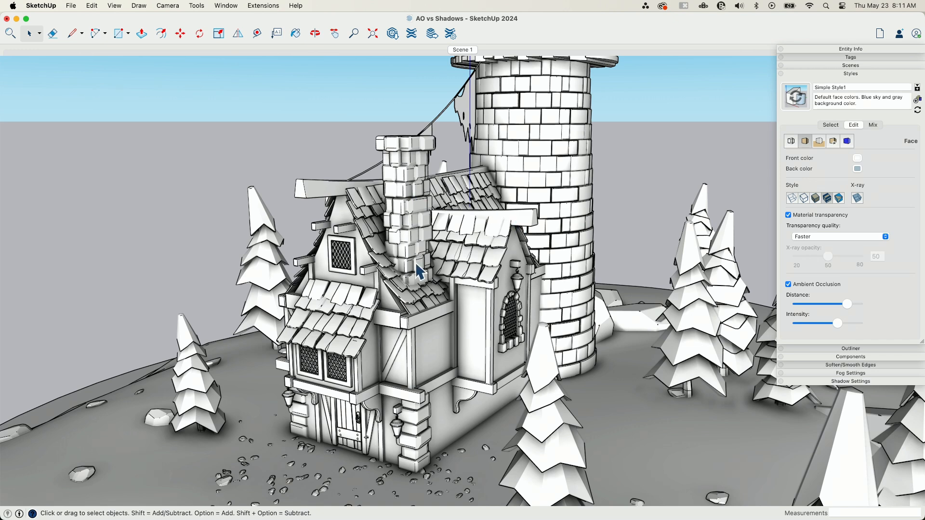
mouse_move(449, 313)
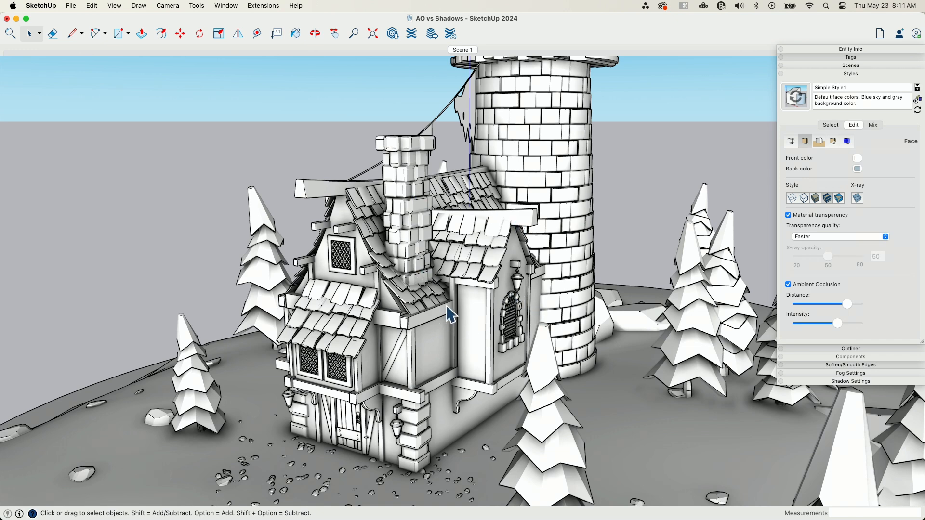
mouse_move(463, 345)
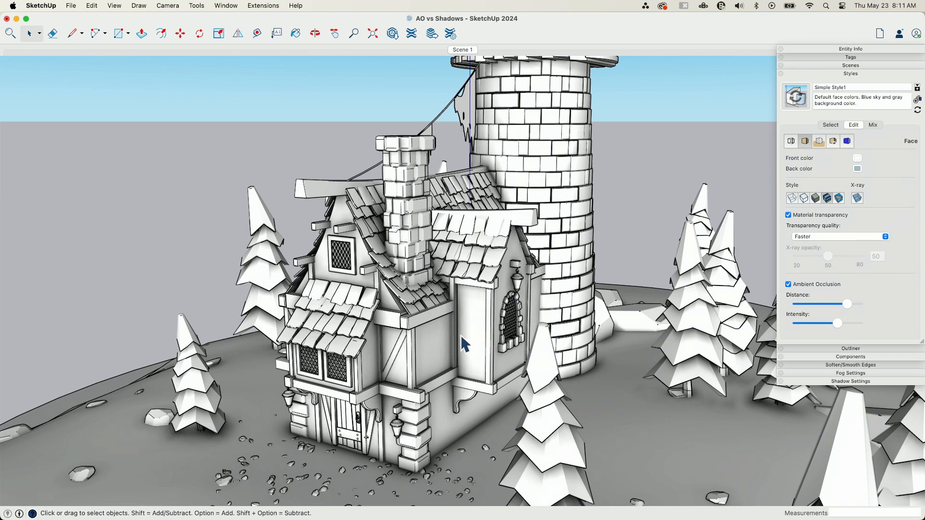
mouse_move(454, 372)
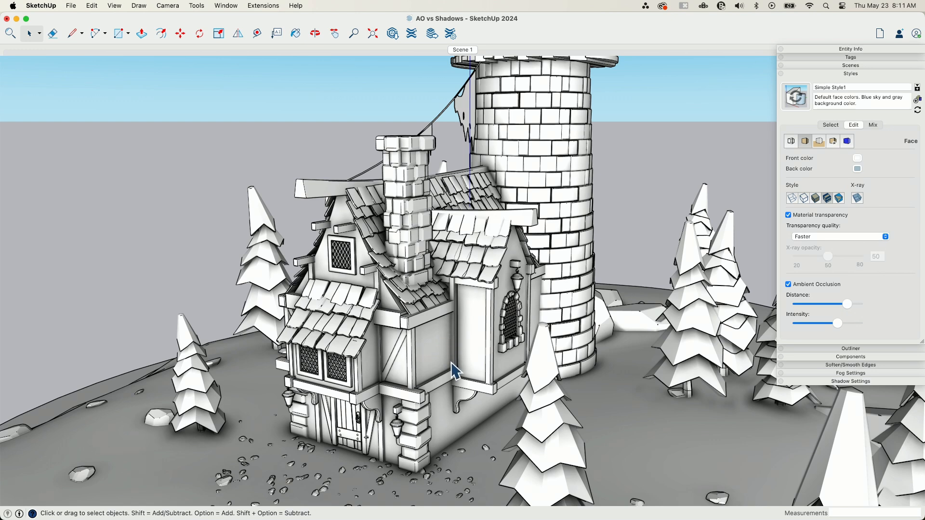
mouse_move(369, 278)
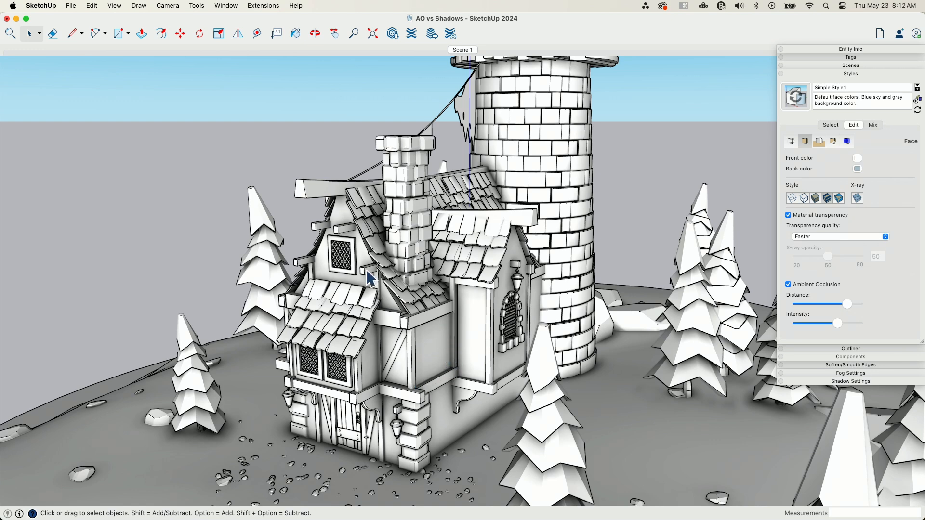
mouse_move(318, 286)
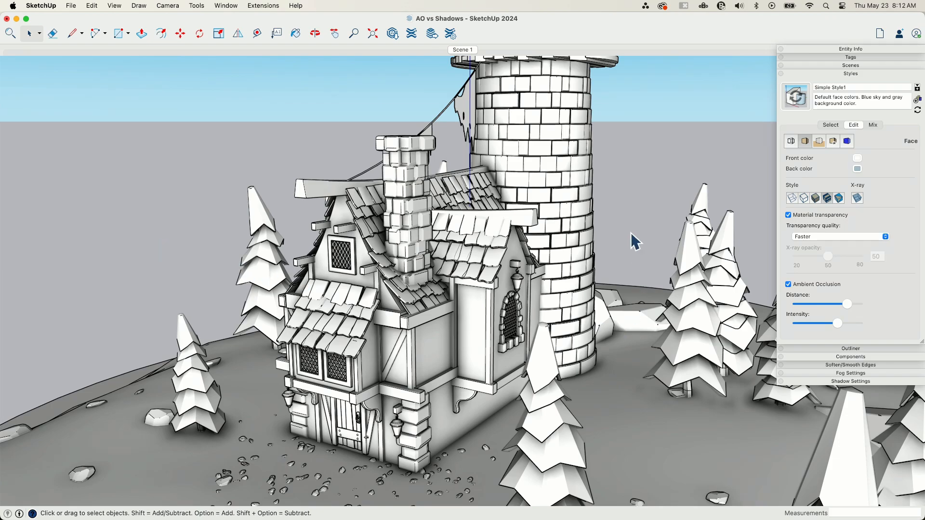
Orbit to the house front, then toggle Ambient Occlusion off and back on to compare.
left_click(315, 33)
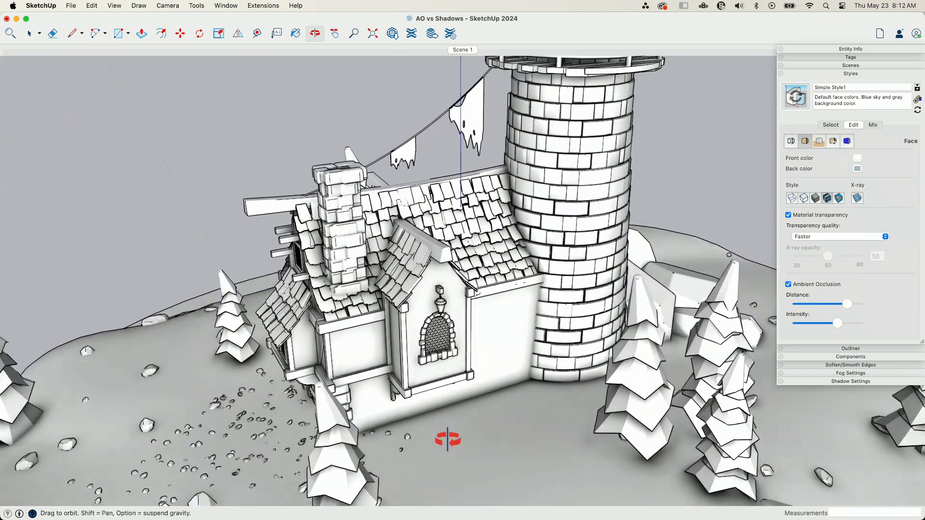
left_click_drag(448, 440, 731, 407)
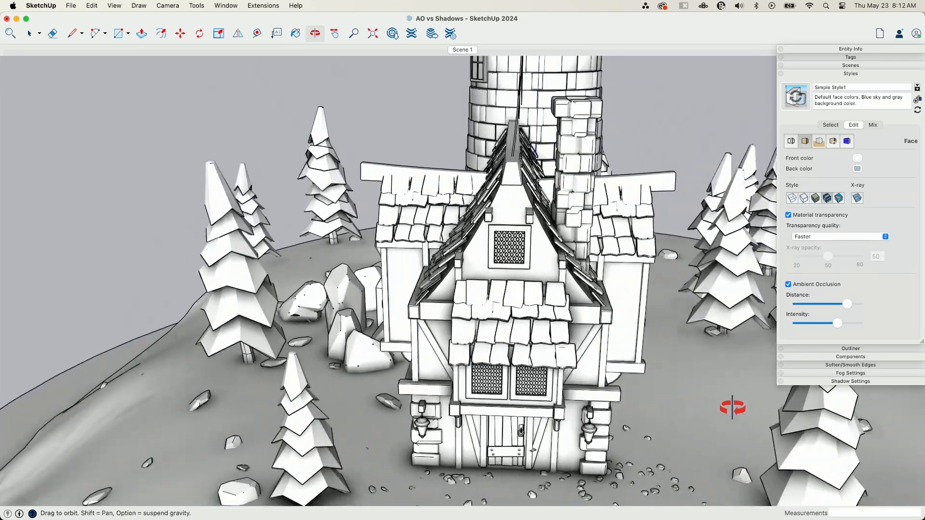
left_click_drag(733, 407, 592, 408)
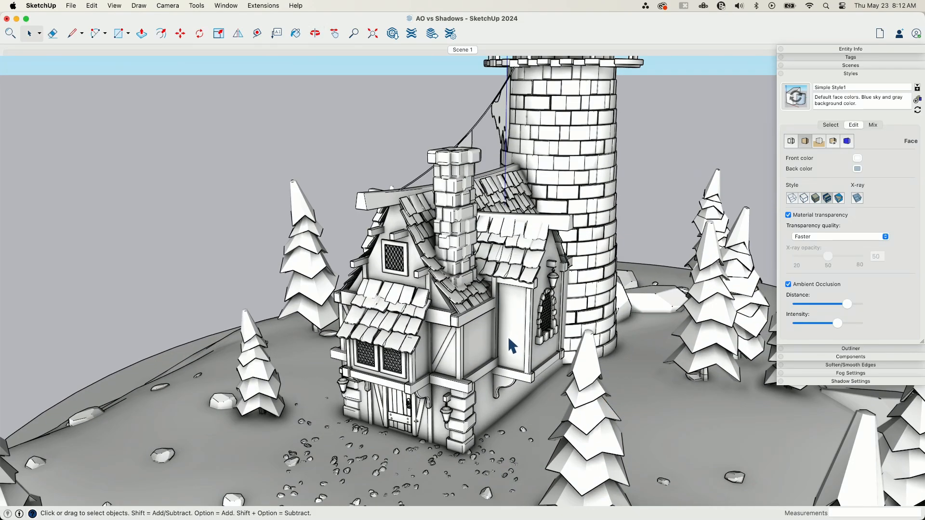
left_click(788, 285)
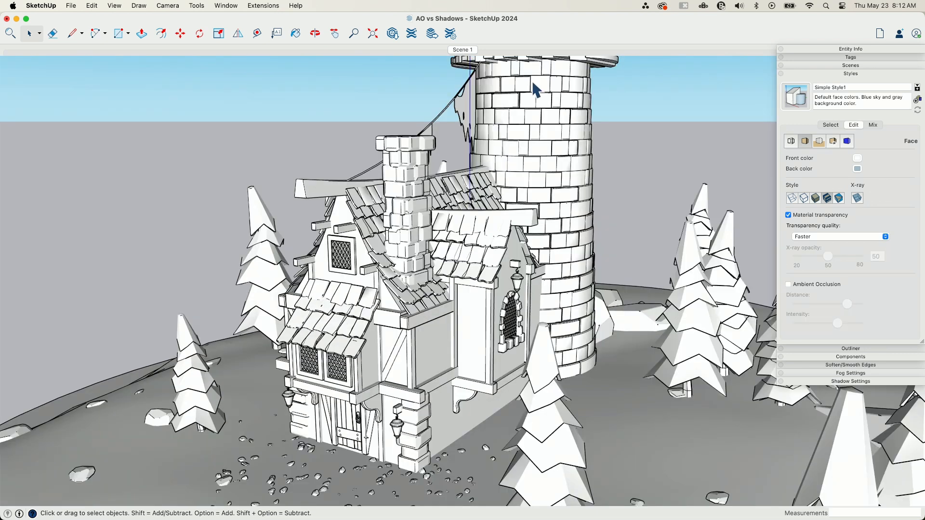
mouse_move(792, 289)
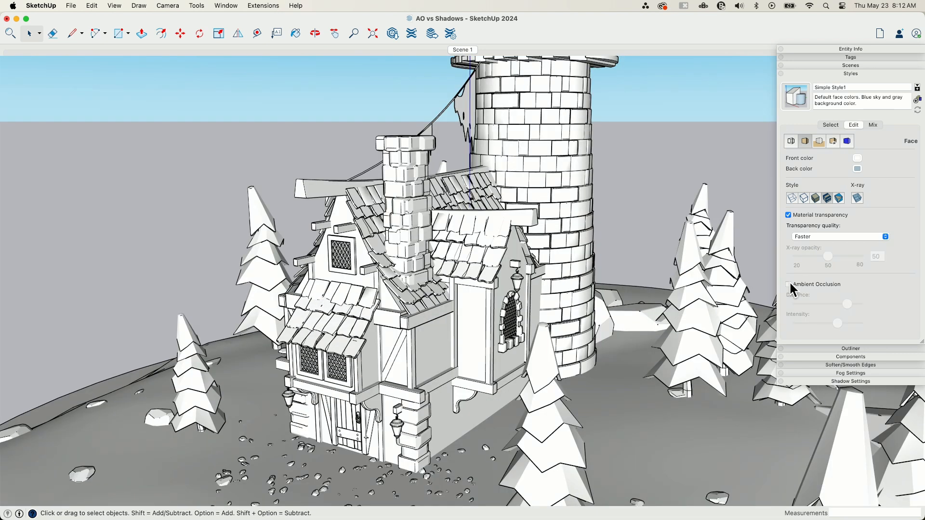
left_click(788, 284)
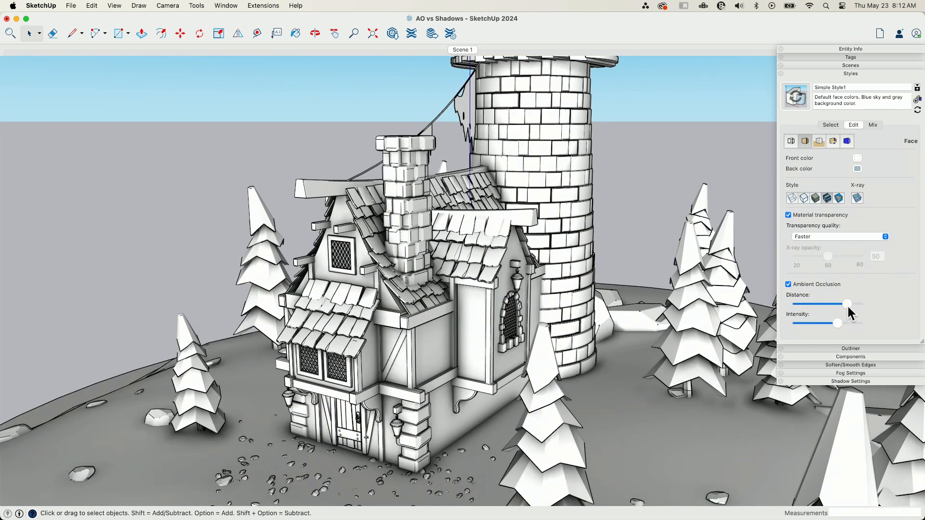
Test Ambient Occlusion Distance and Intensity values, leaving both sliders around two-thirds.
left_click_drag(849, 304, 831, 304)
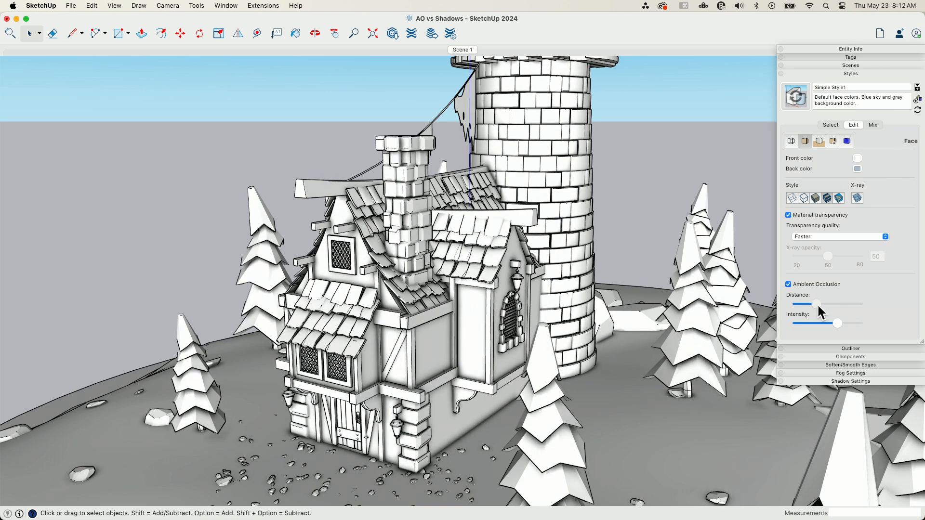
left_click_drag(818, 304, 859, 304)
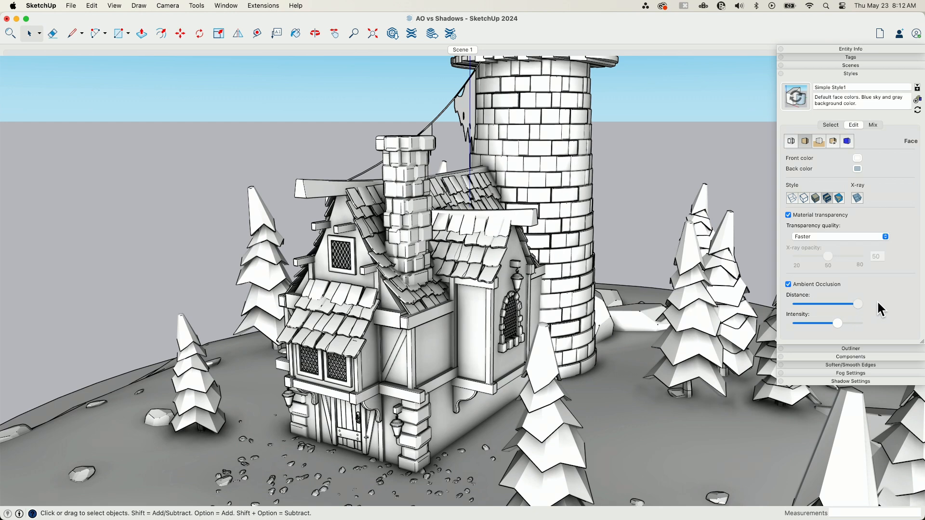
left_click_drag(859, 305, 826, 304)
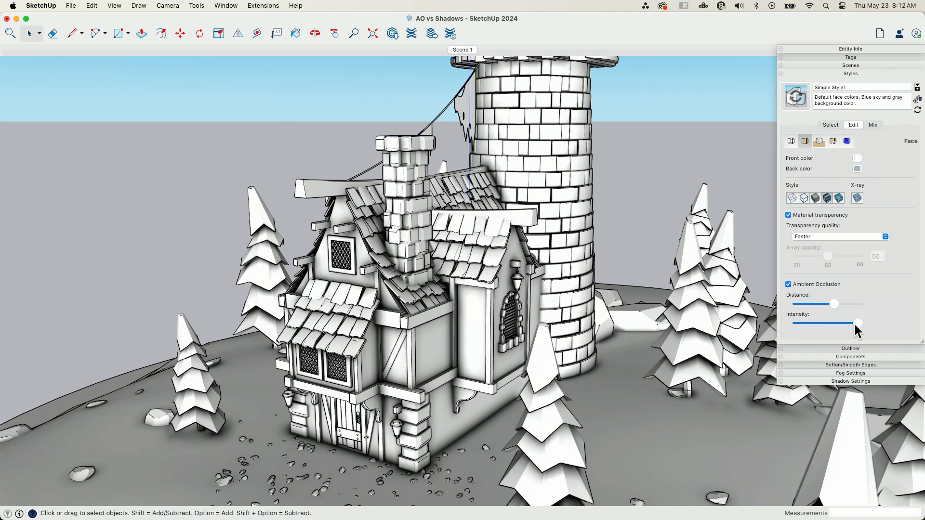
left_click_drag(859, 323, 826, 325)
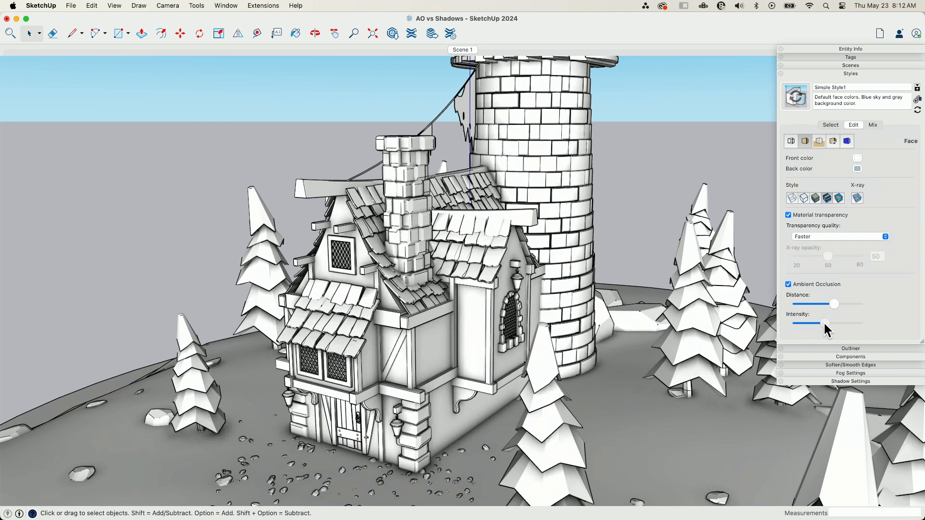
left_click_drag(826, 324, 802, 325)
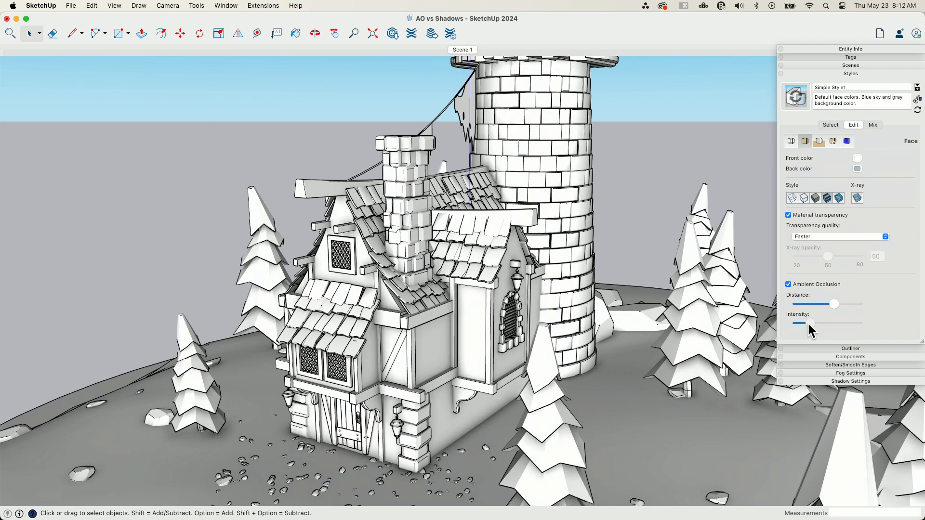
left_click_drag(799, 323, 822, 323)
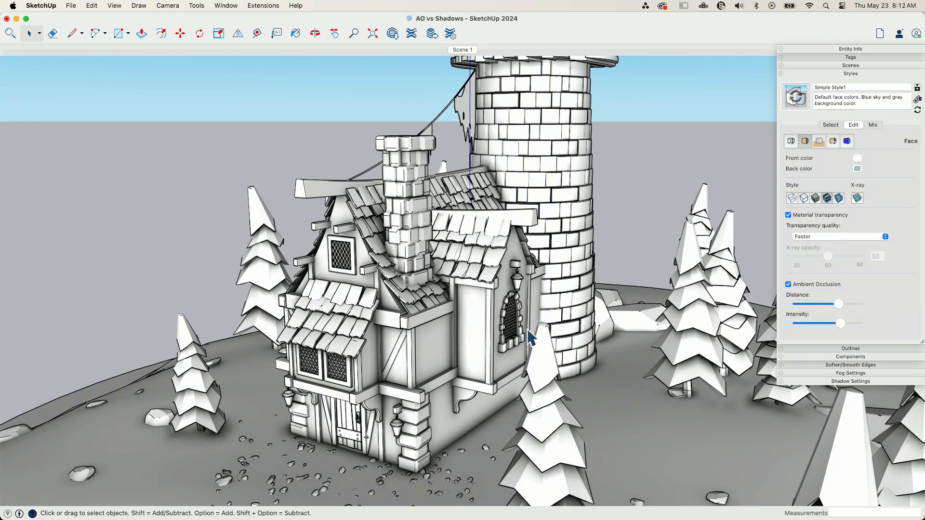
mouse_move(760, 282)
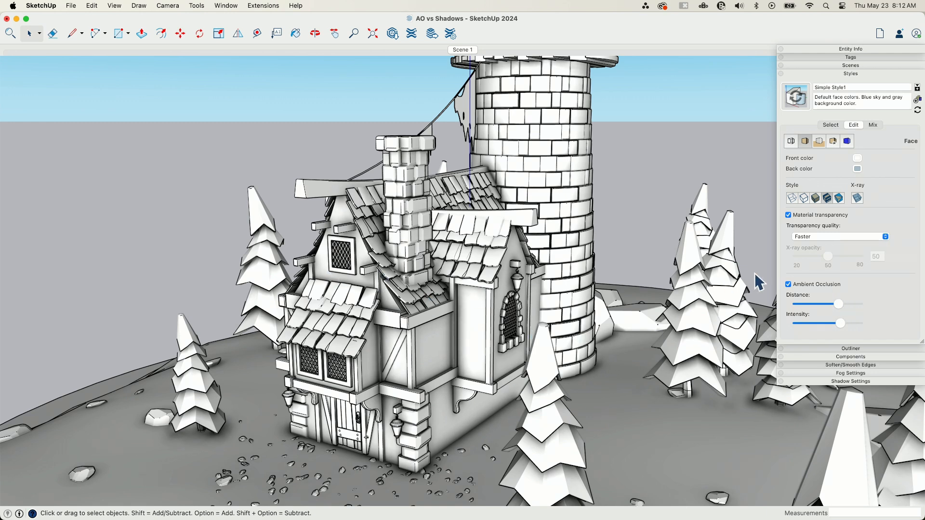
mouse_move(780, 285)
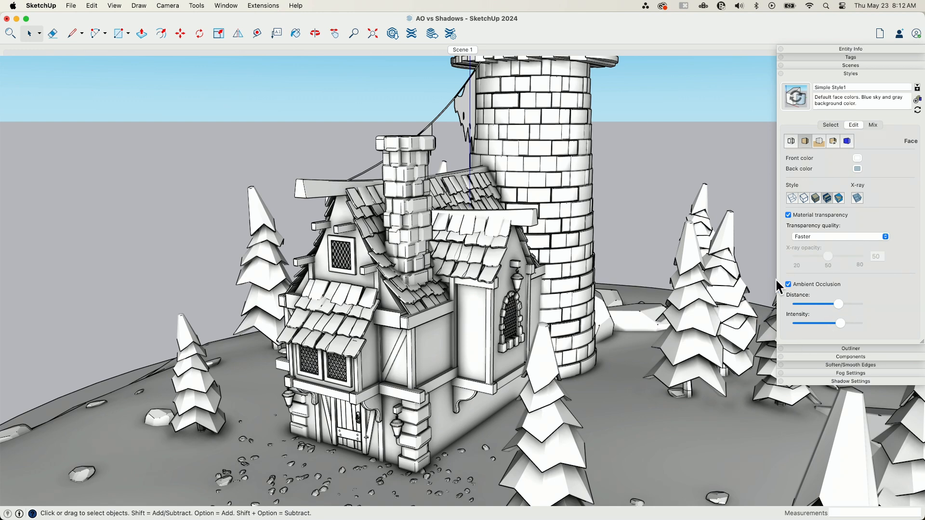
mouse_move(526, 263)
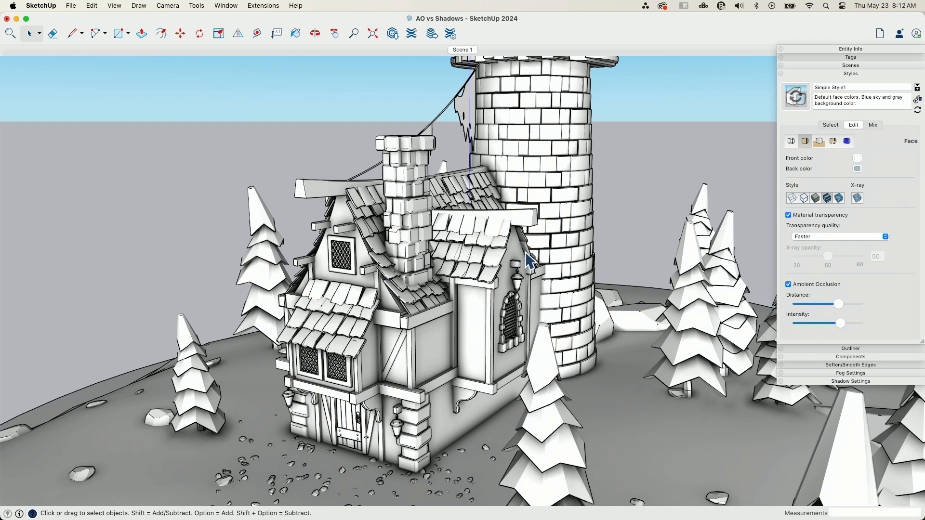
mouse_move(799, 289)
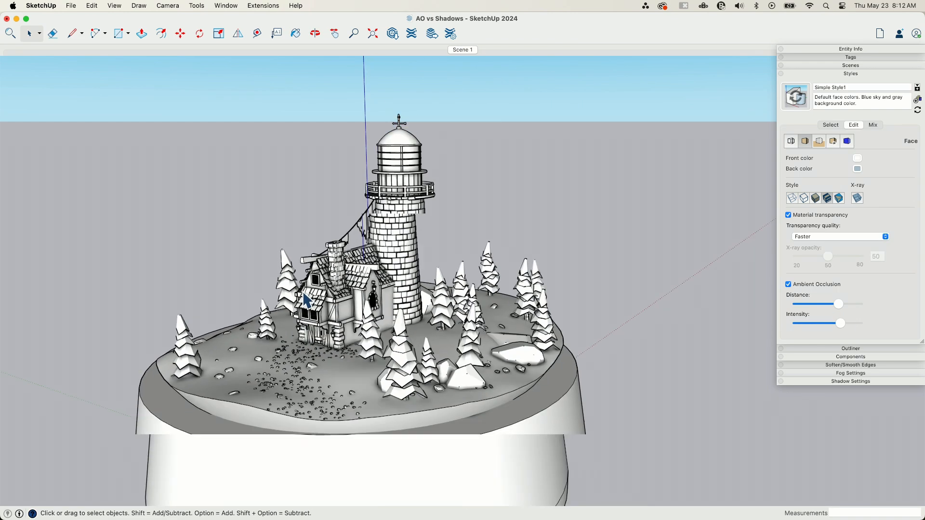
Choose a toolbar navigation tool to inspect the house up close.
left_click(180, 33)
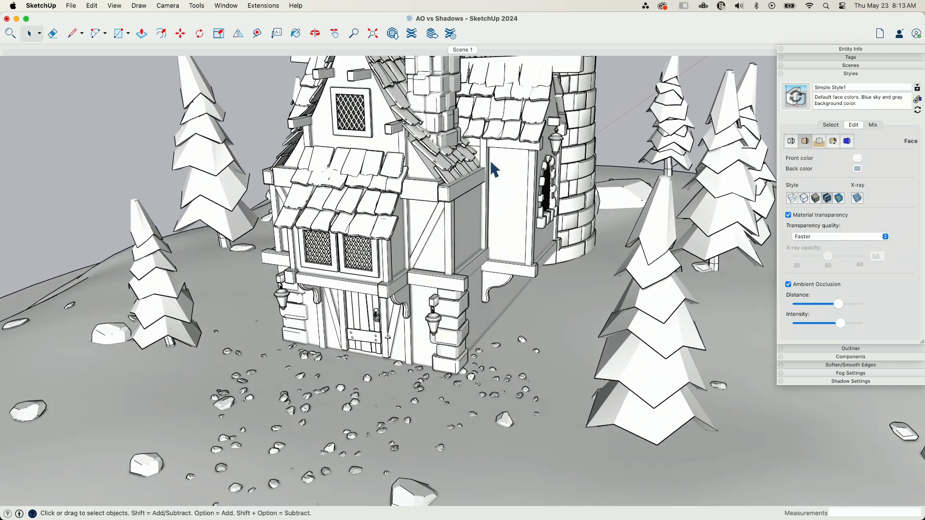
mouse_move(413, 244)
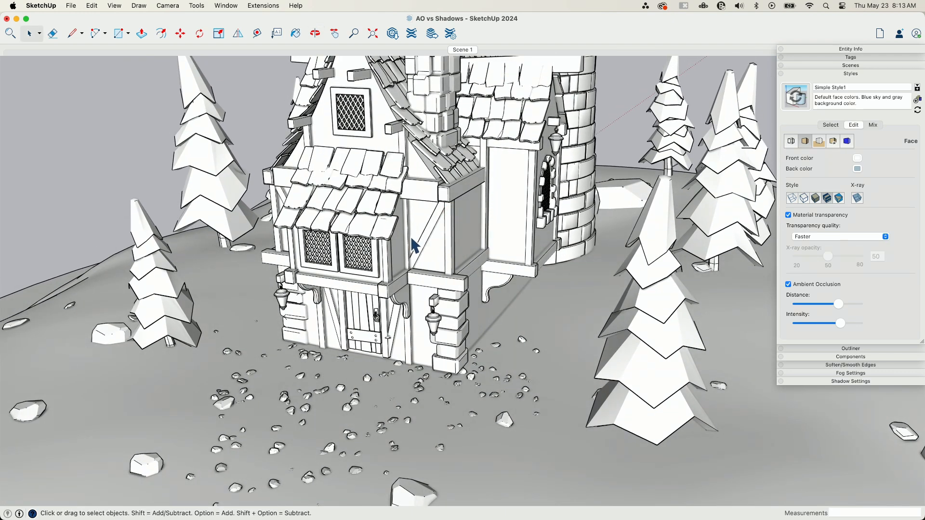
mouse_move(770, 247)
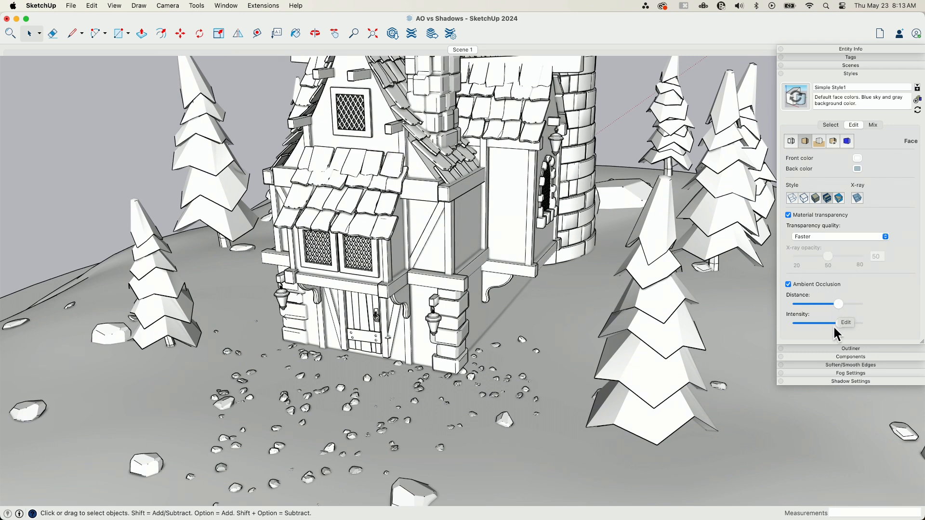
mouse_move(825, 326)
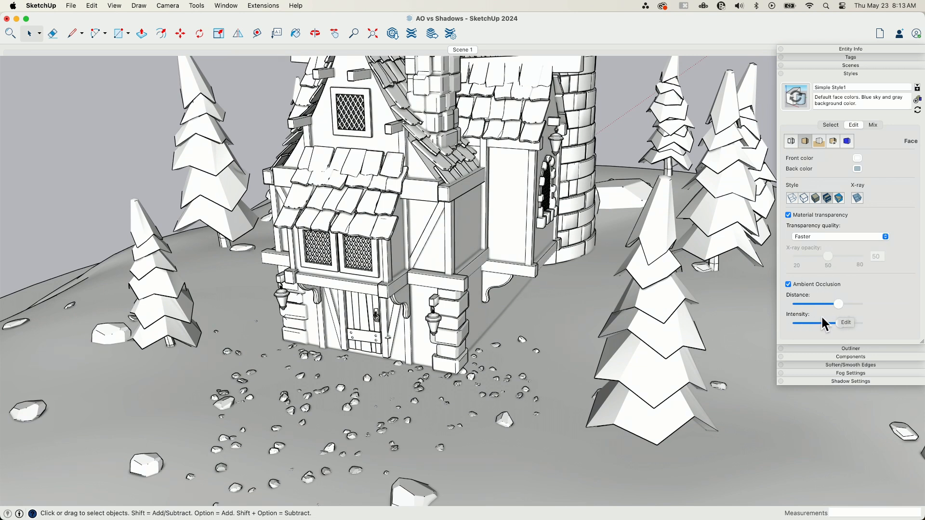
mouse_move(576, 265)
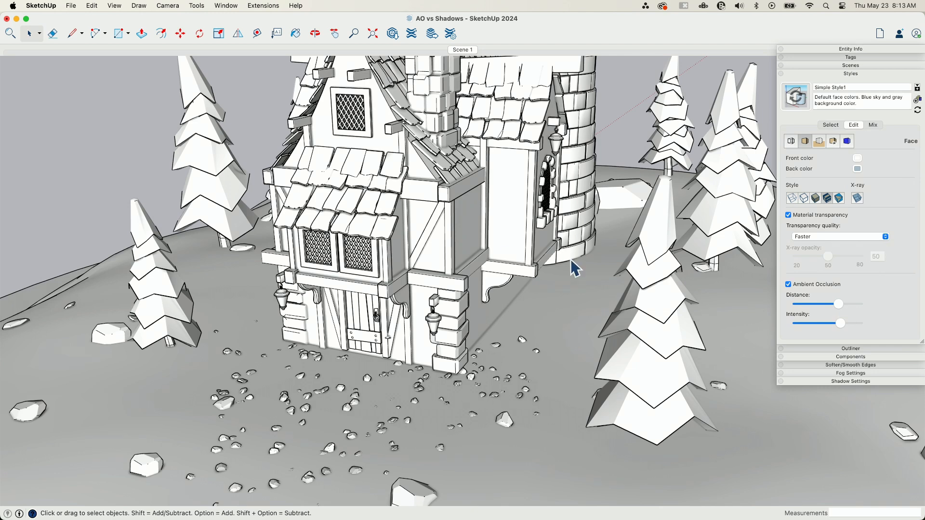
mouse_move(494, 329)
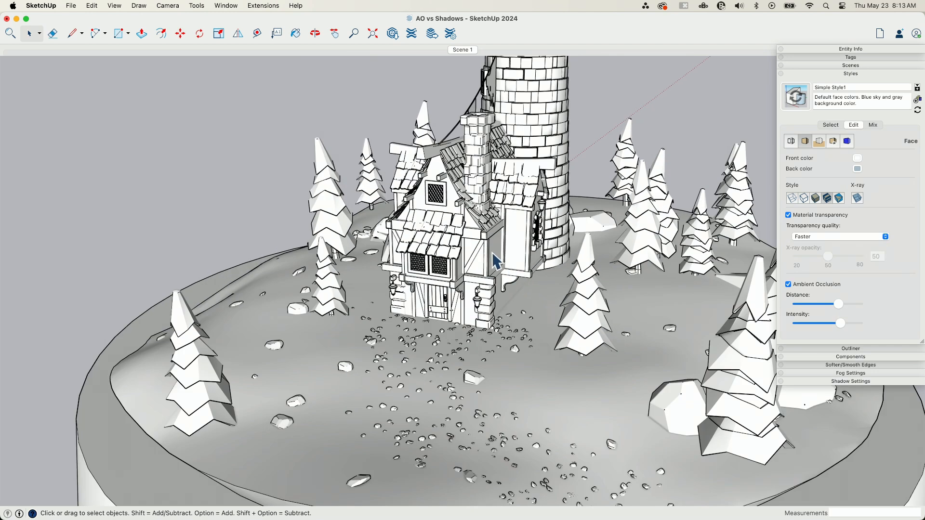
mouse_move(483, 200)
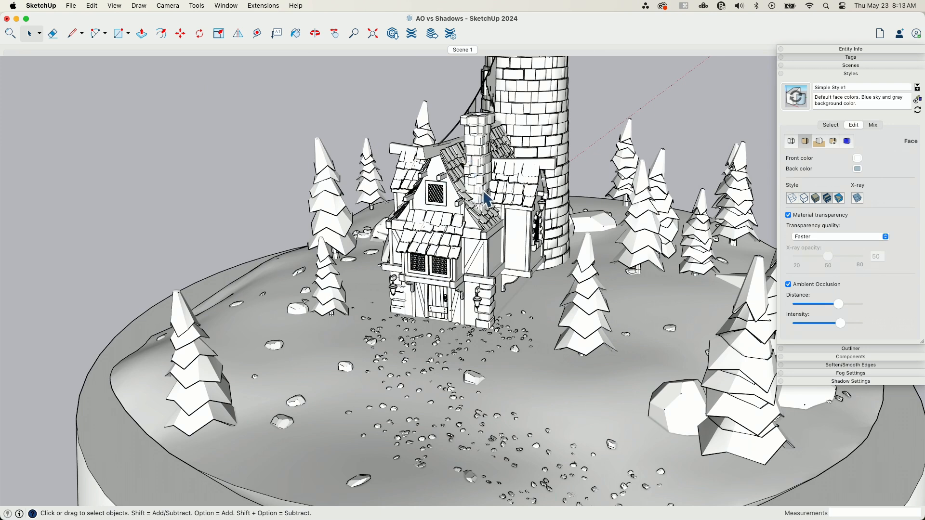
mouse_move(369, 251)
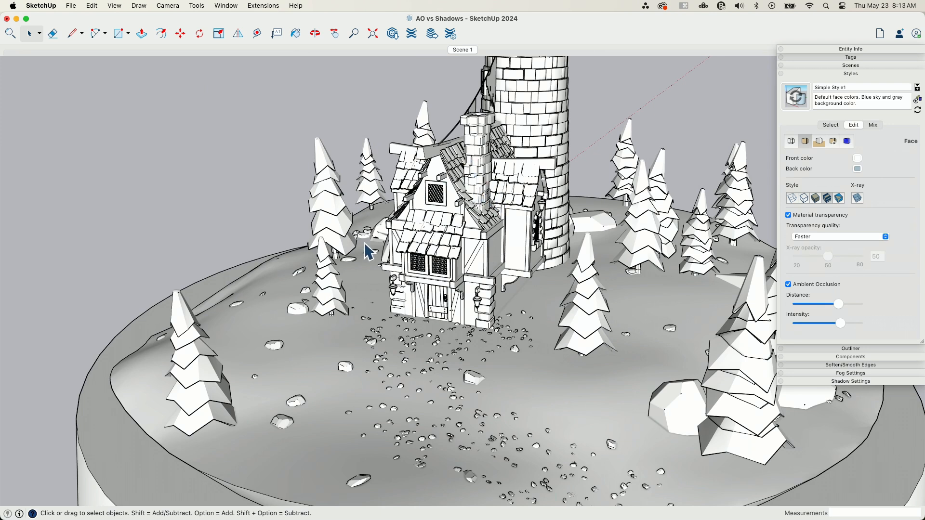
mouse_move(511, 252)
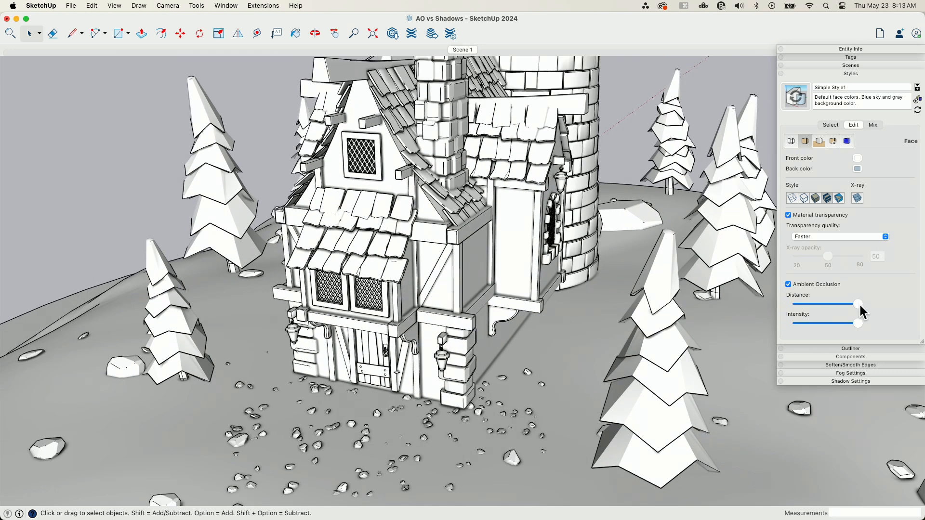
Pull the Ambient Occlusion Distance and Intensity sliders slightly left from maximum.
left_click_drag(858, 304, 833, 304)
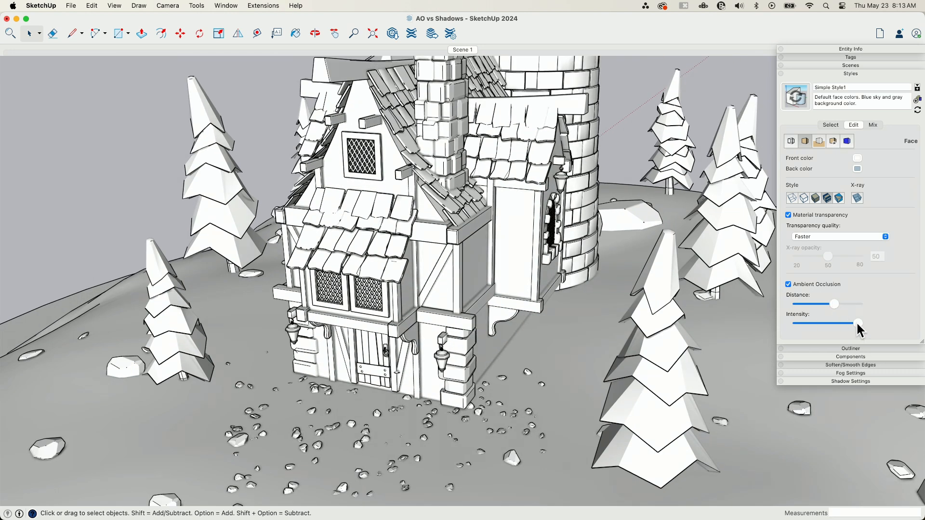
left_click_drag(859, 324, 838, 323)
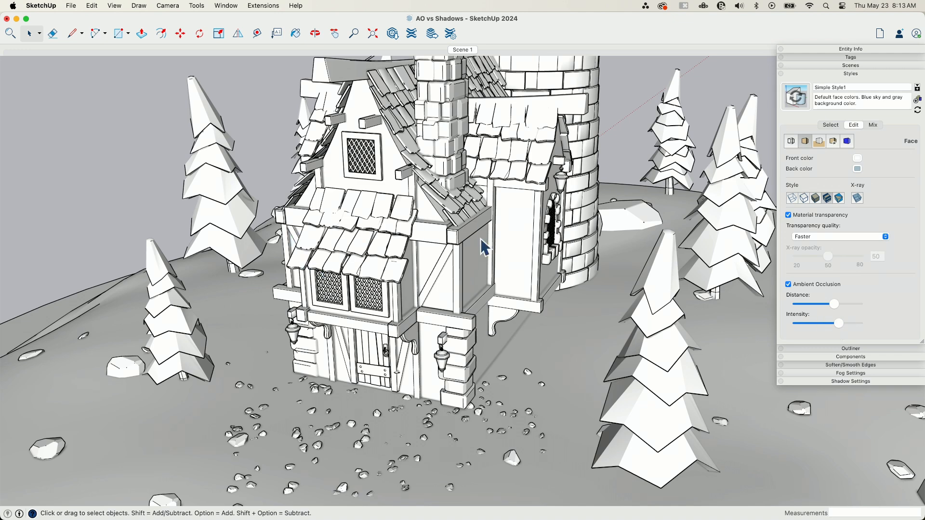
mouse_move(654, 348)
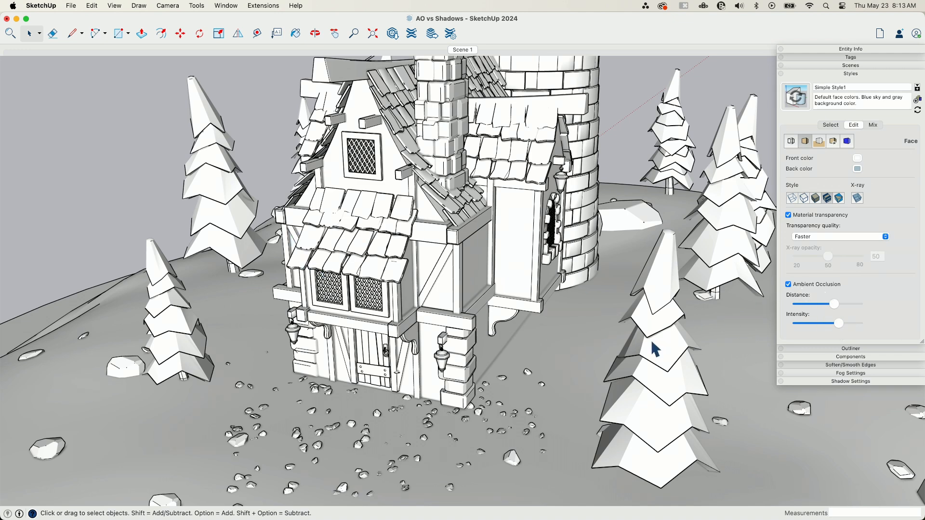
mouse_move(527, 125)
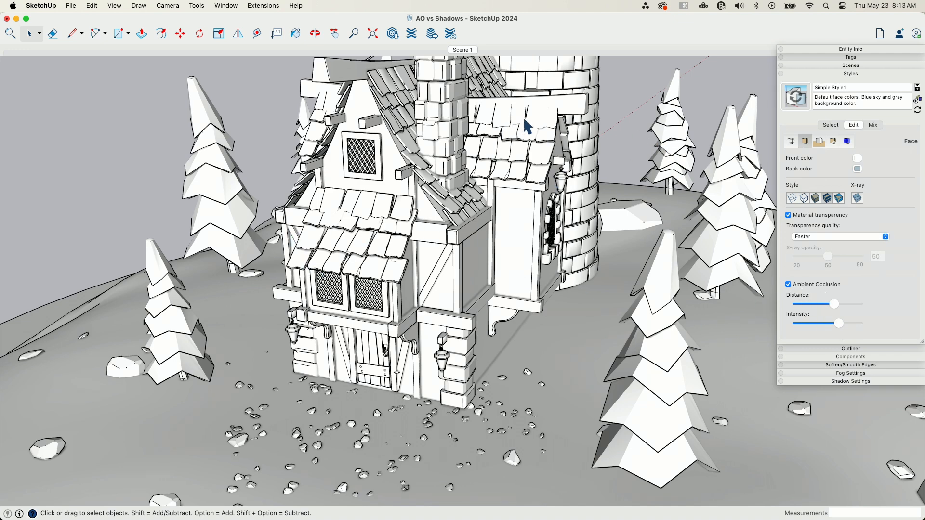
mouse_move(581, 251)
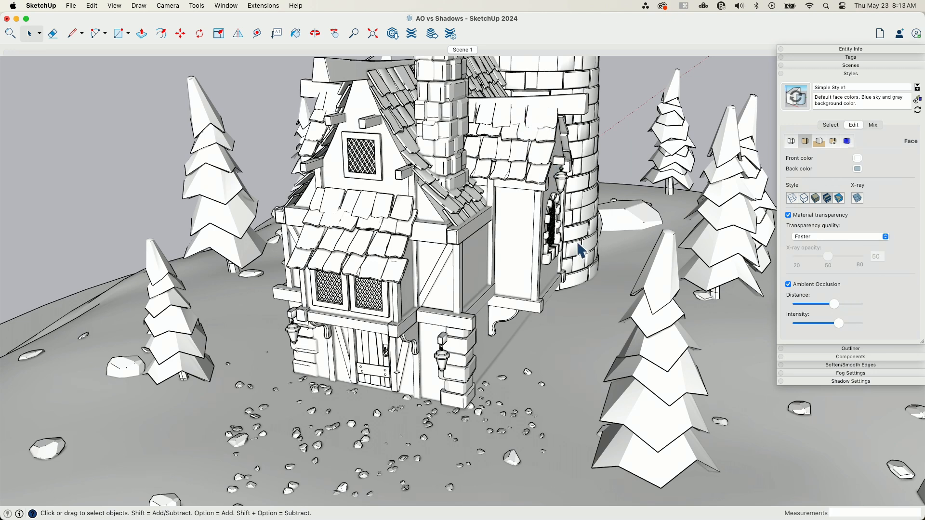
mouse_move(764, 286)
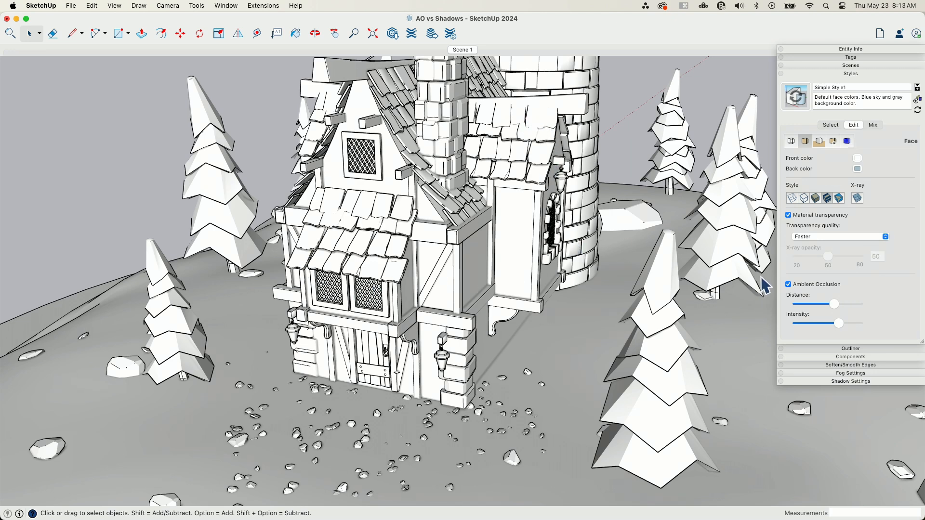
mouse_move(413, 286)
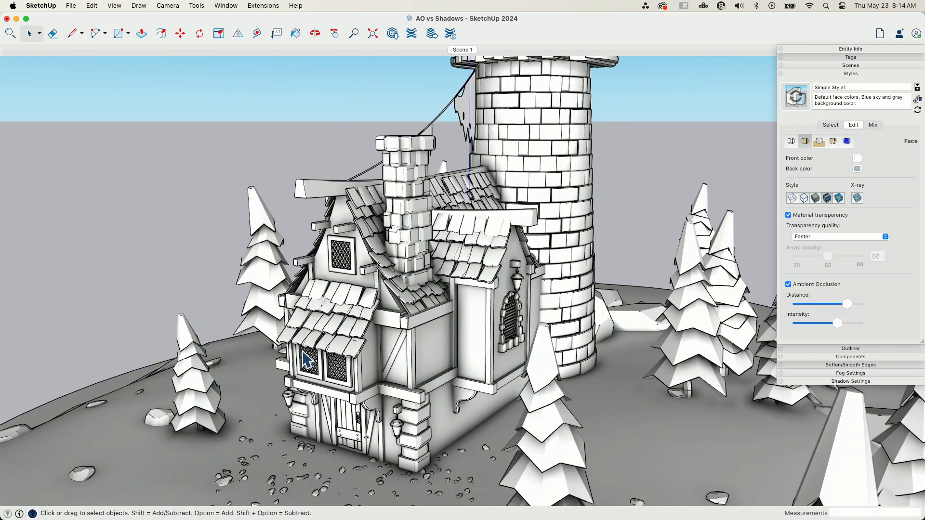
left_click(788, 285)
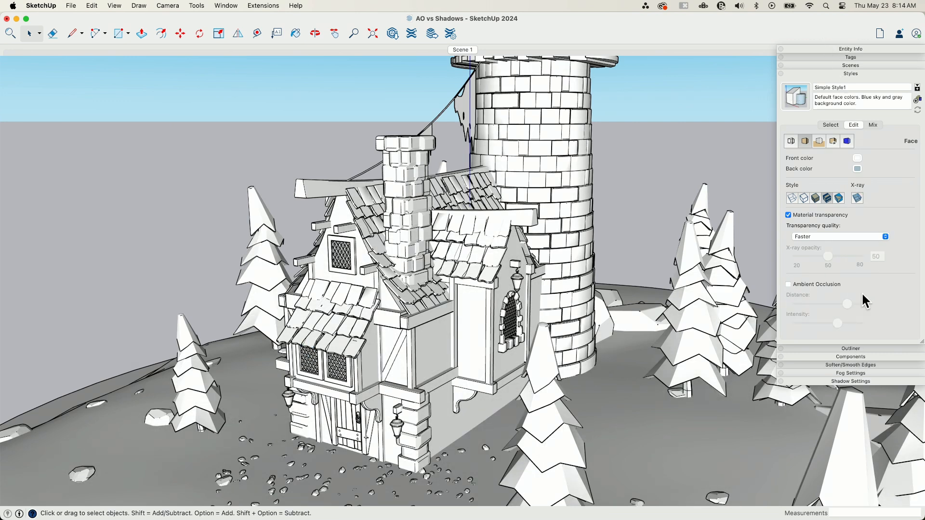
left_click(849, 382)
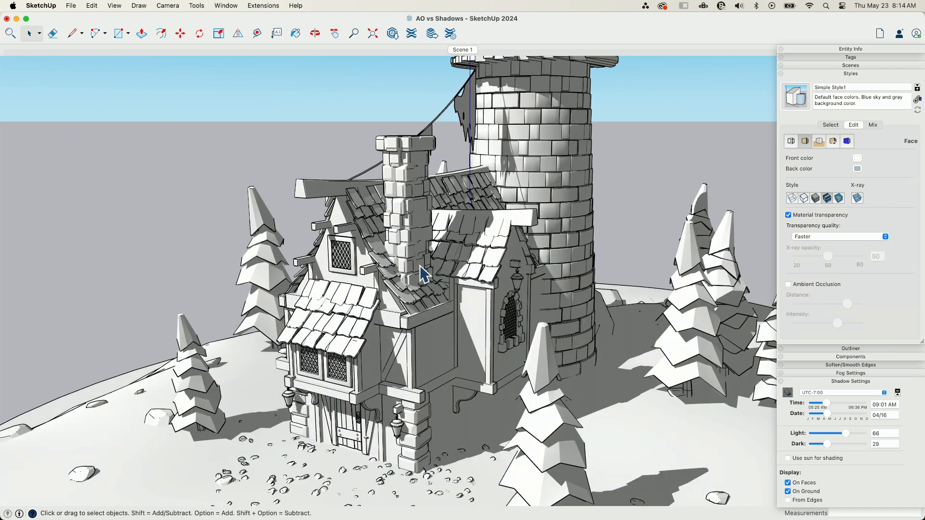
mouse_move(89, 74)
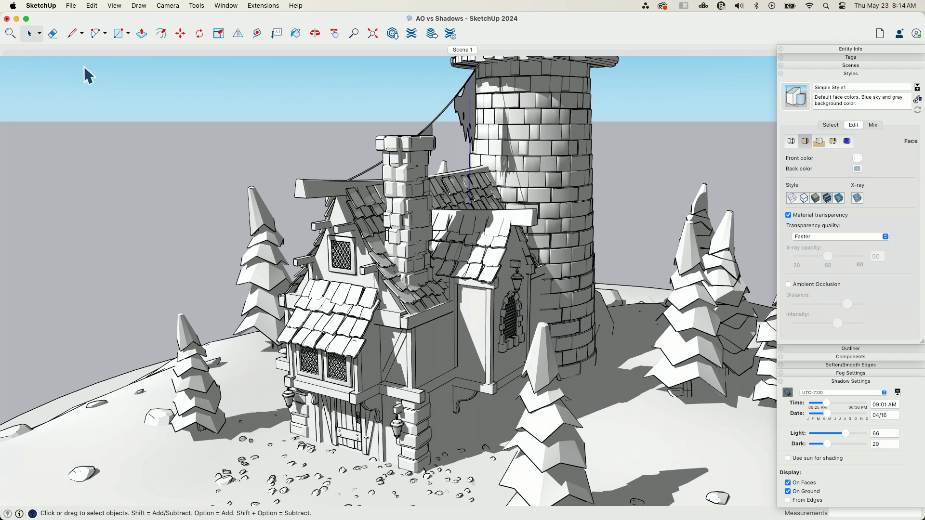
mouse_move(75, 94)
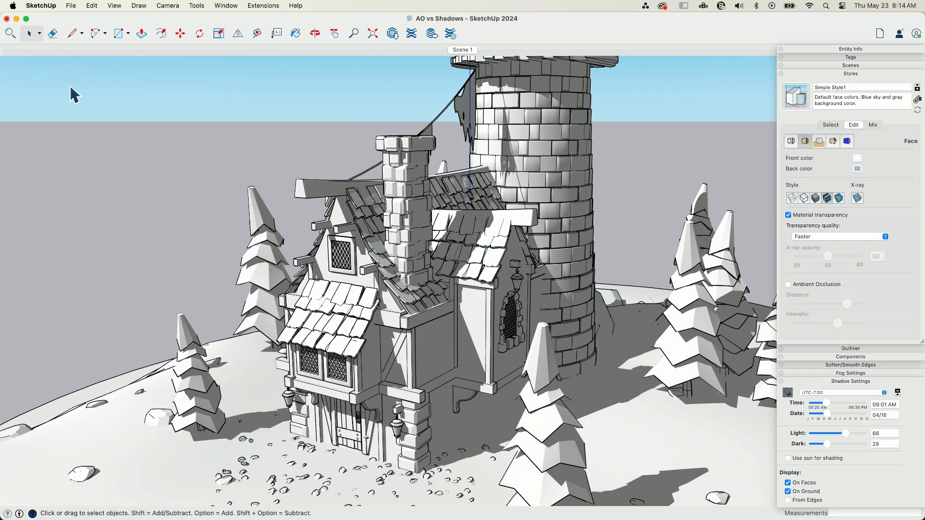
mouse_move(204, 214)
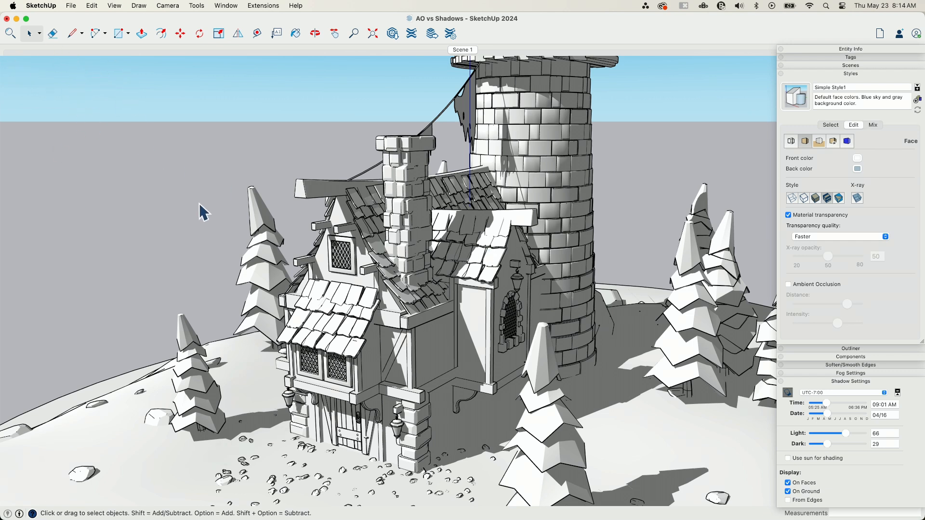
mouse_move(348, 295)
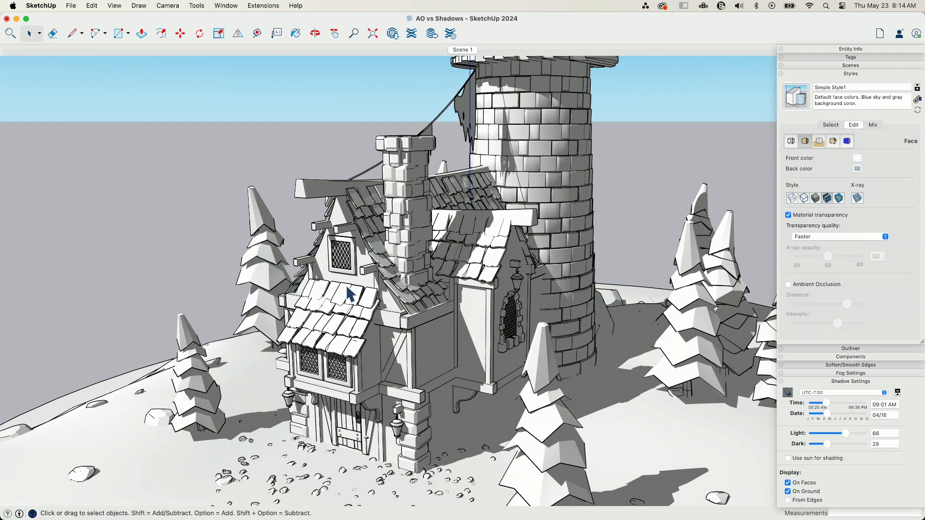
mouse_move(369, 361)
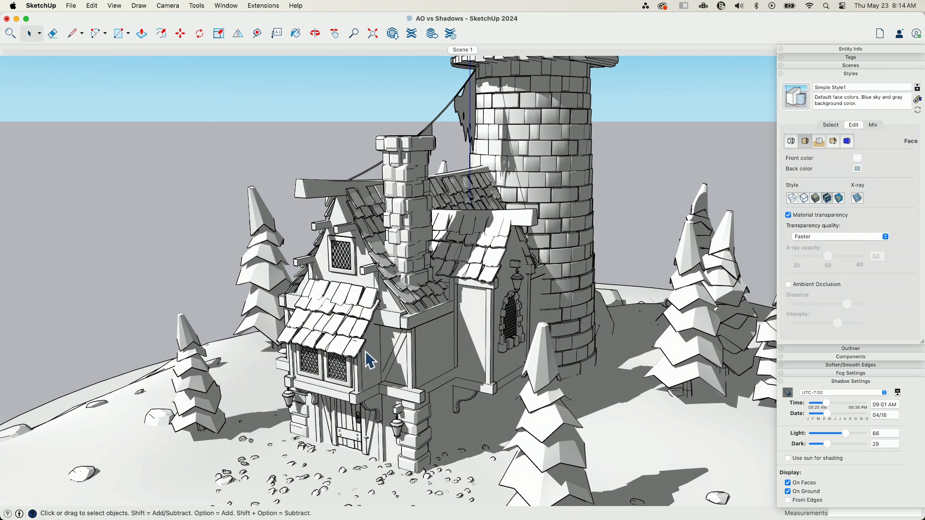
mouse_move(360, 365)
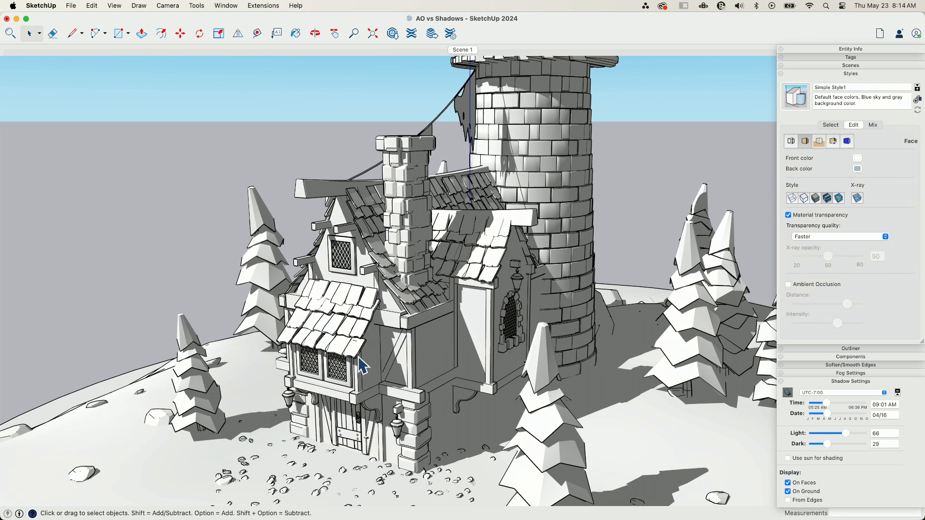
mouse_move(385, 397)
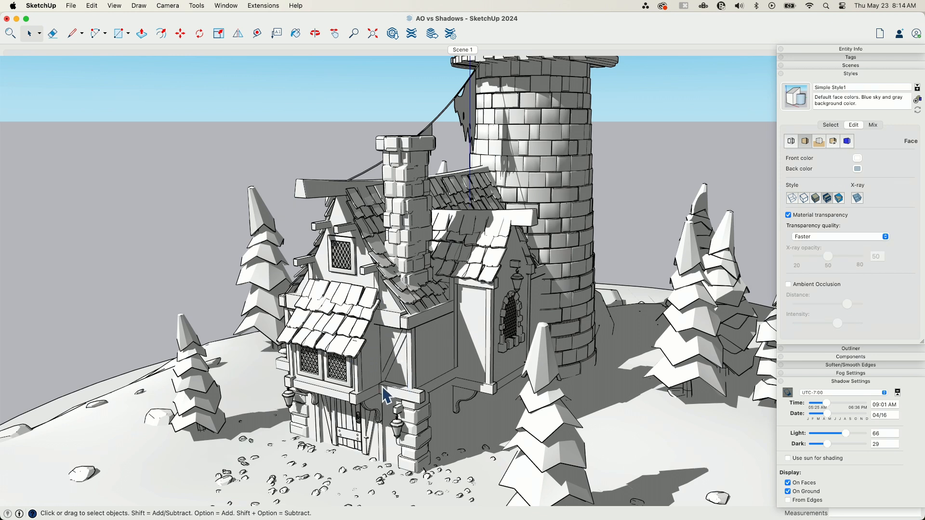
mouse_move(418, 148)
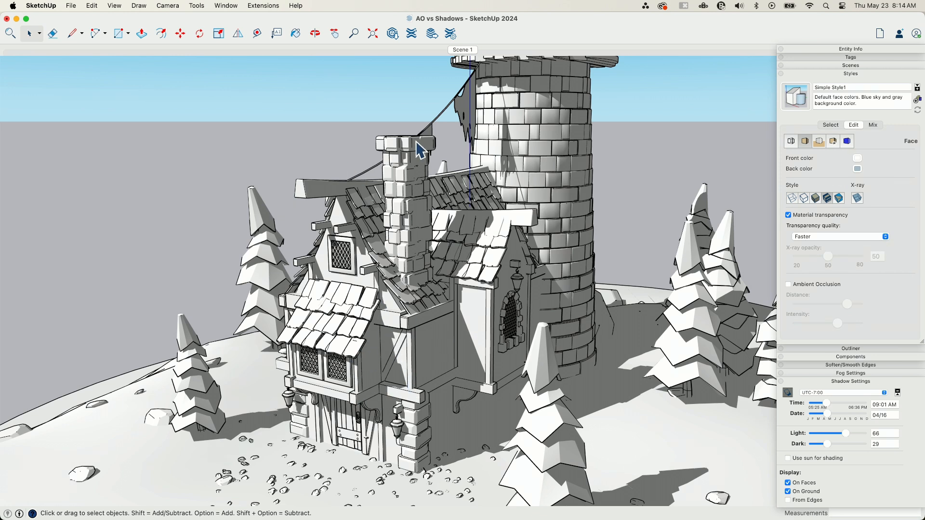
mouse_move(337, 285)
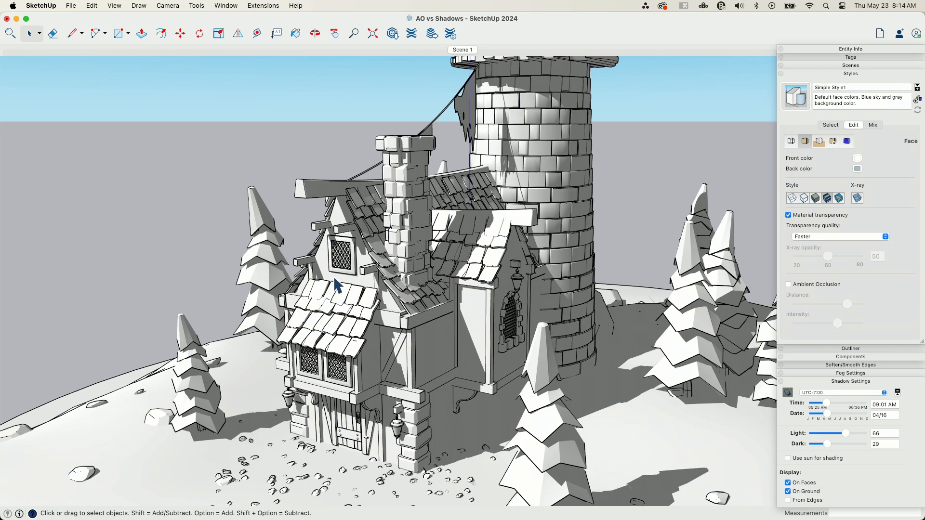
left_click(315, 33)
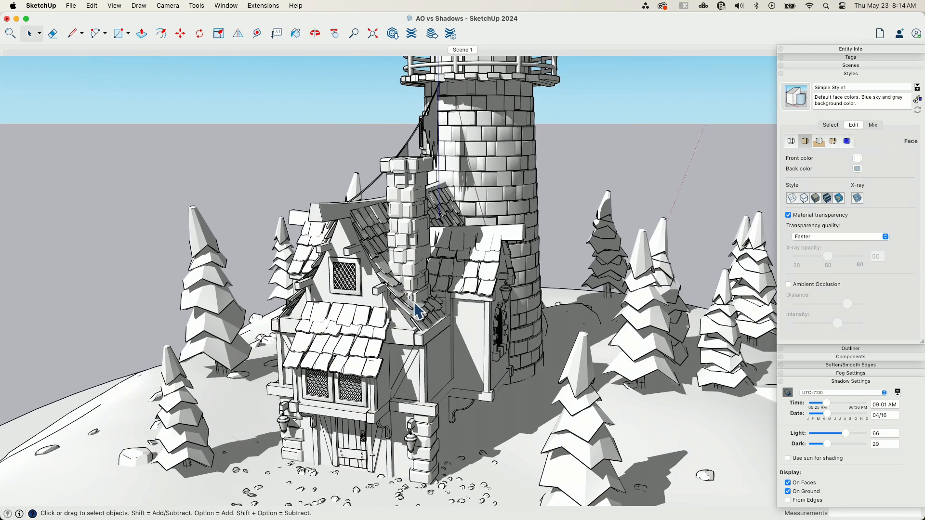
mouse_move(325, 223)
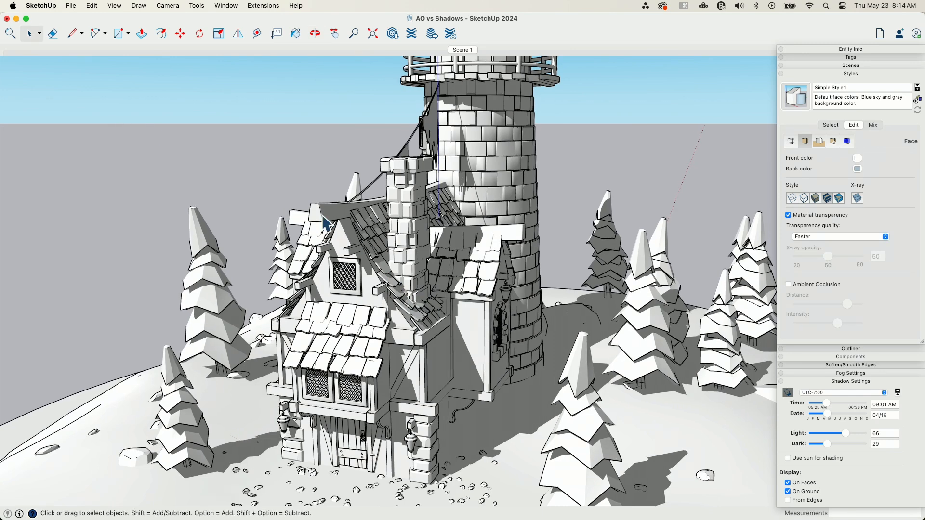
mouse_move(446, 277)
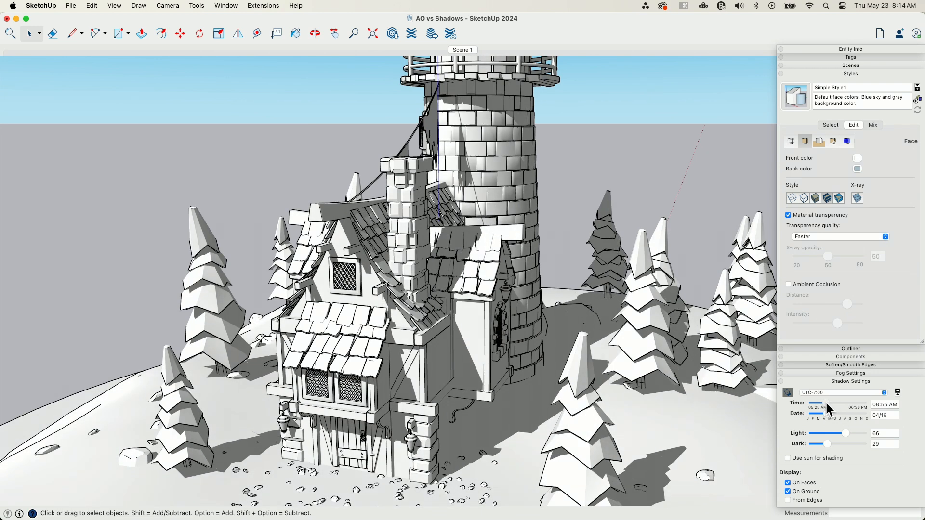
Set the shadow date to 03/30 and test Light and Dark levels, returning Dark to 29.
left_click_drag(823, 419, 847, 419)
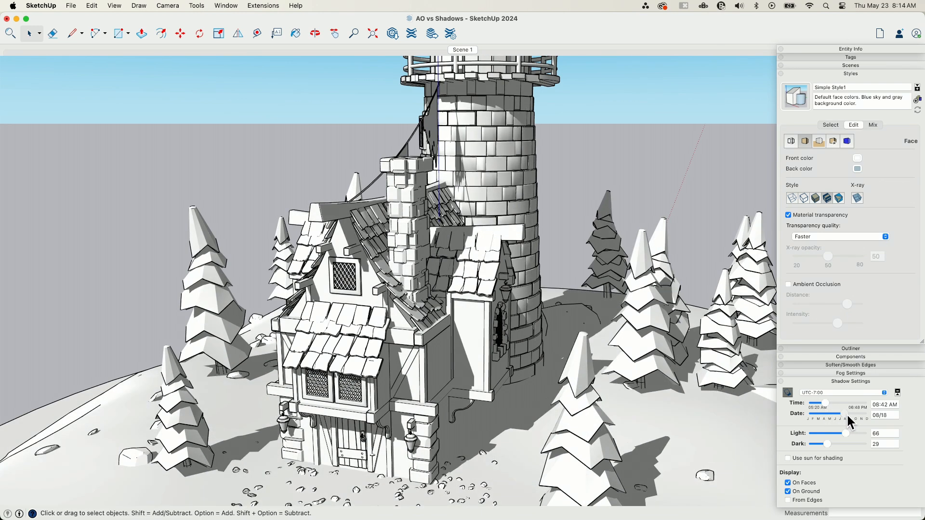
left_click_drag(856, 419, 817, 418)
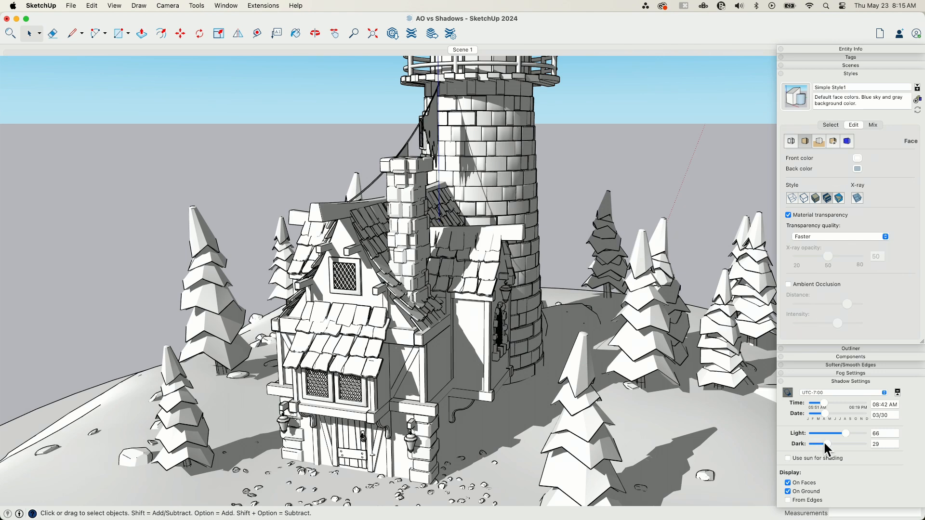
mouse_move(849, 440)
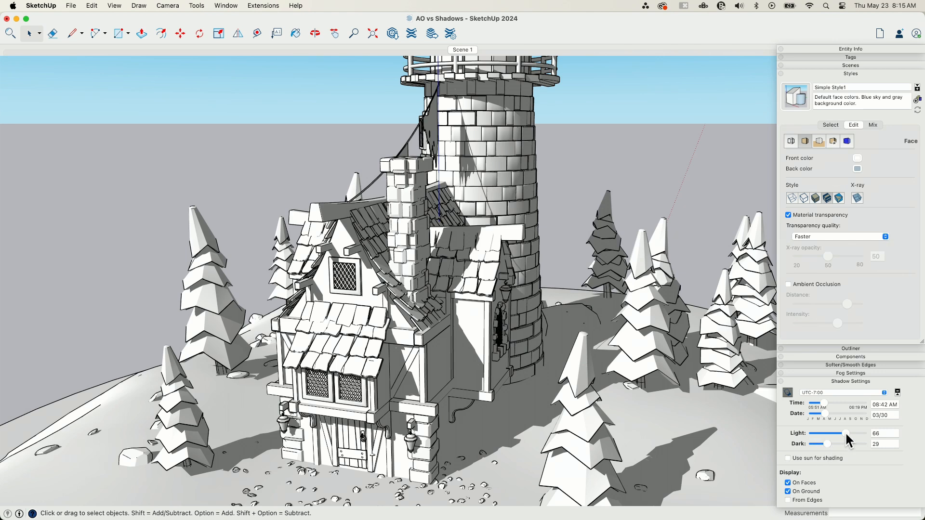
left_click_drag(838, 434, 862, 433)
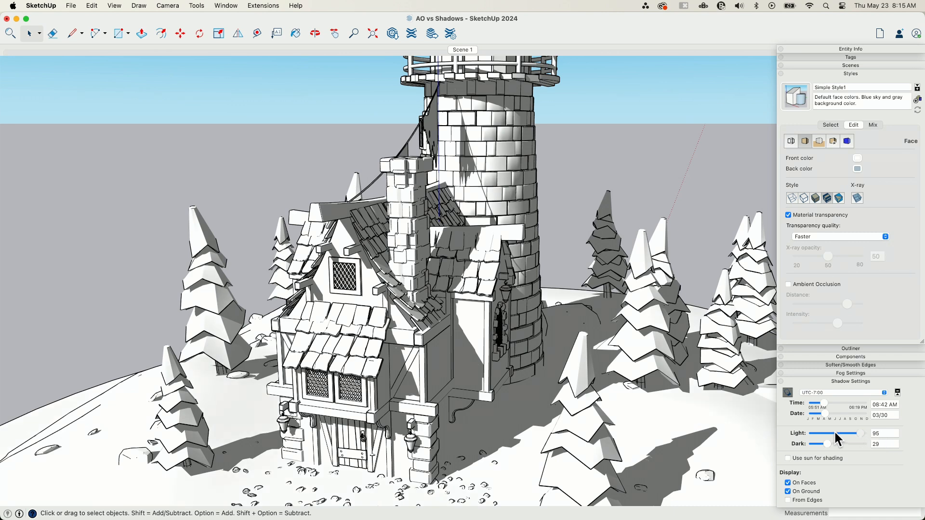
left_click_drag(868, 434, 830, 435)
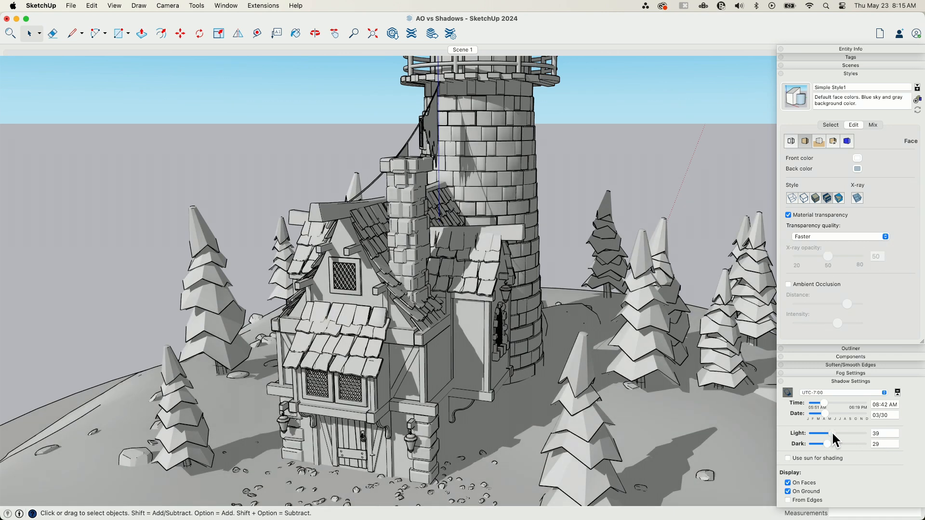
left_click_drag(826, 443, 832, 443)
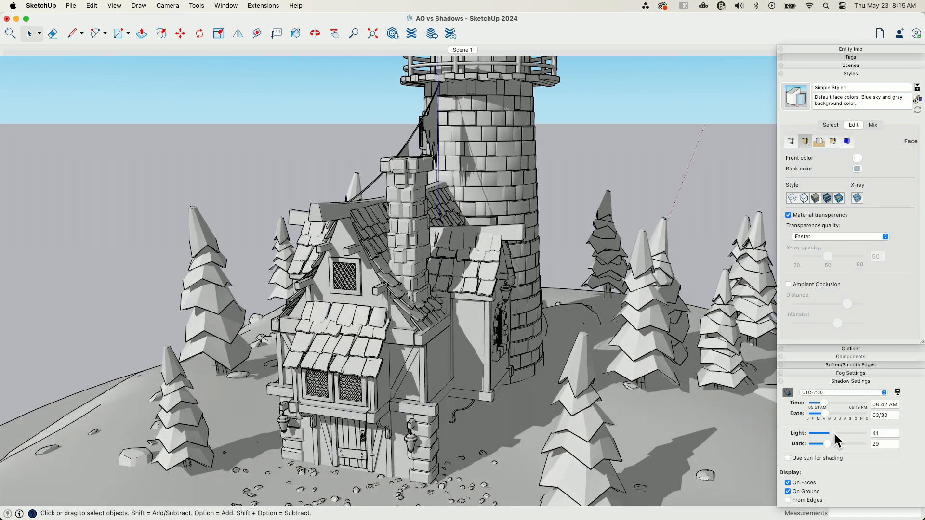
left_click_drag(828, 443, 811, 444)
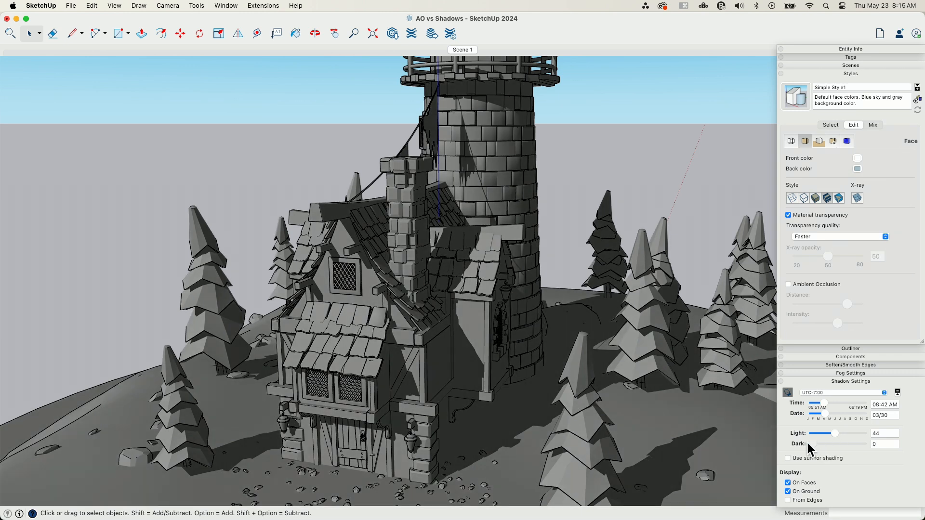
left_click_drag(813, 444, 867, 443)
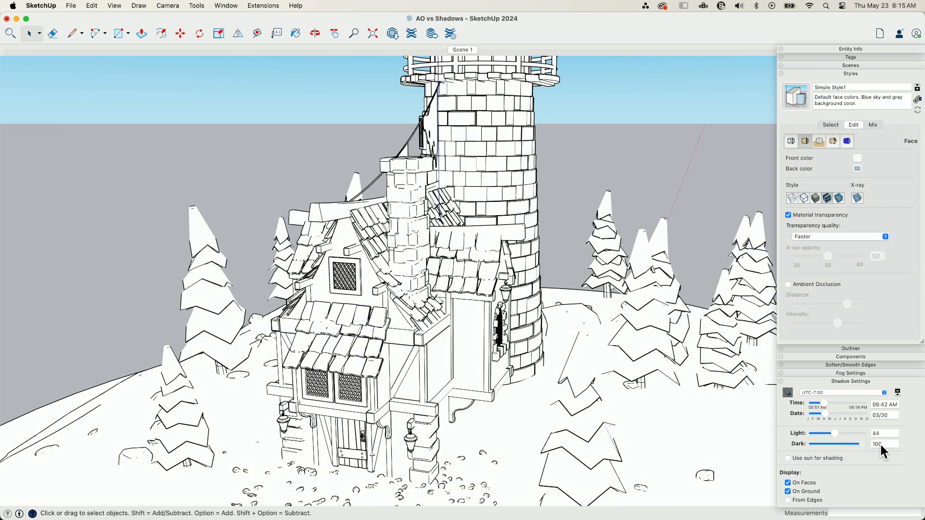
left_click_drag(867, 444, 829, 443)
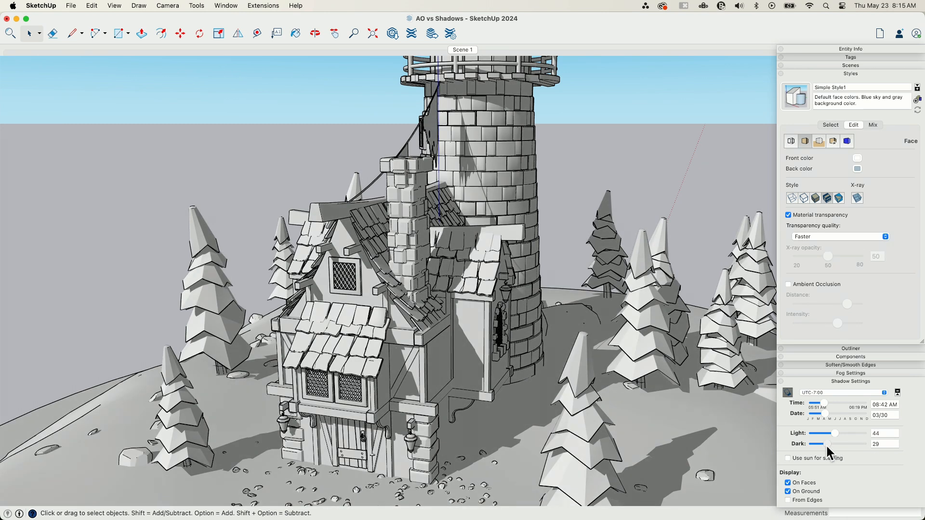
Fine-tune the shadow sliders, raising Light to 77 and settling Dark around 32.
left_click_drag(817, 444, 864, 444)
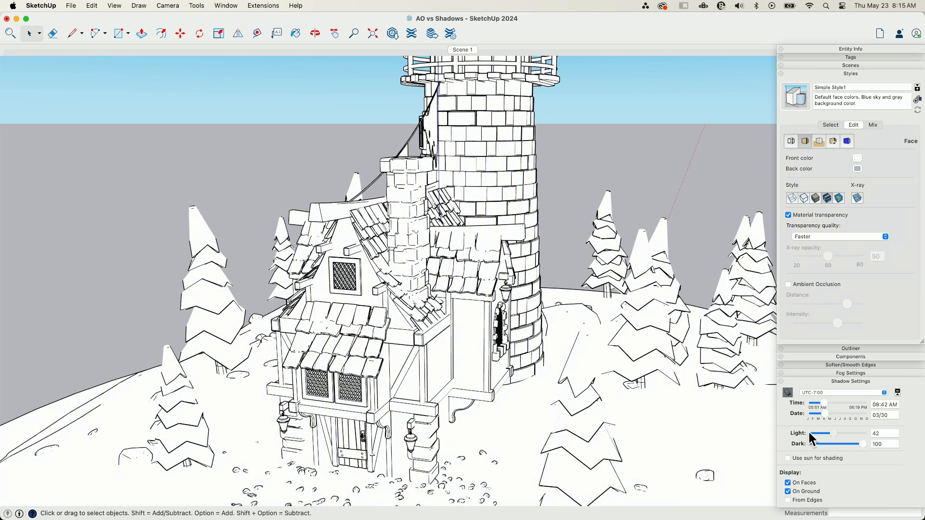
mouse_move(841, 440)
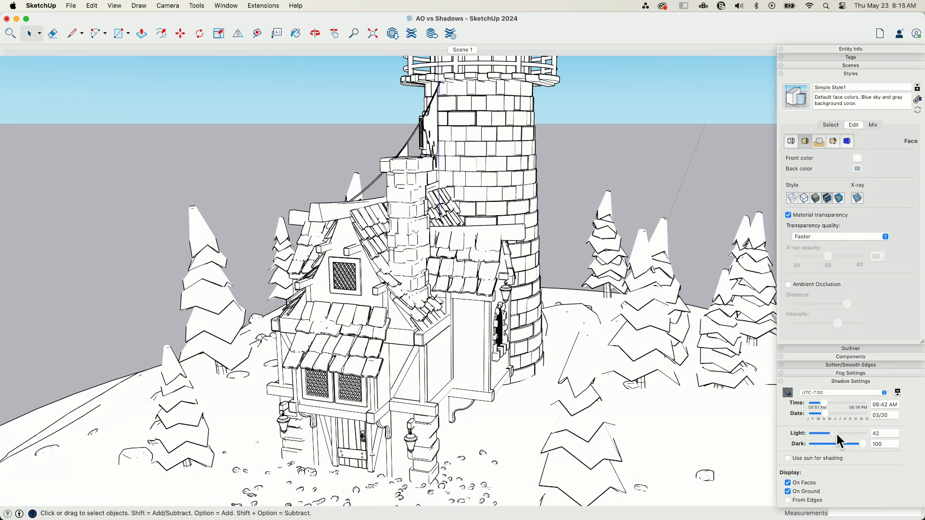
left_click_drag(864, 444, 840, 443)
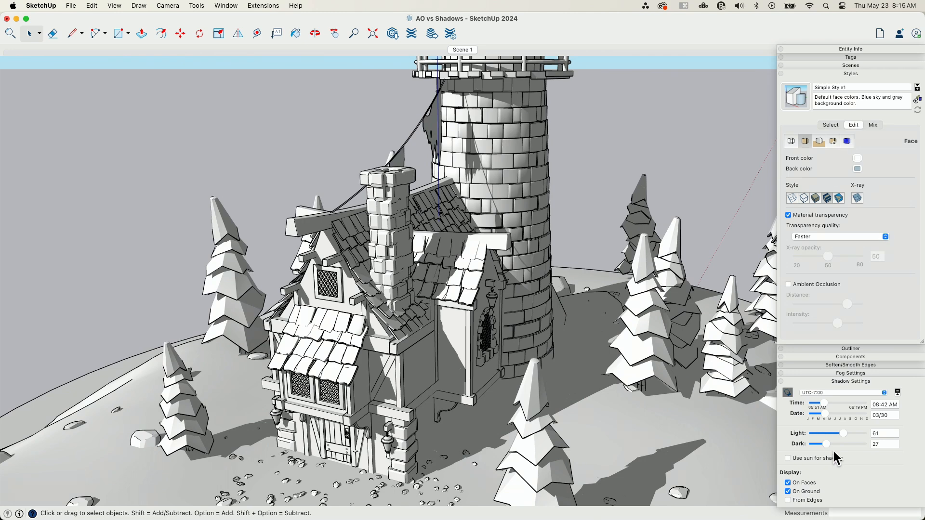
left_click_drag(825, 444, 828, 444)
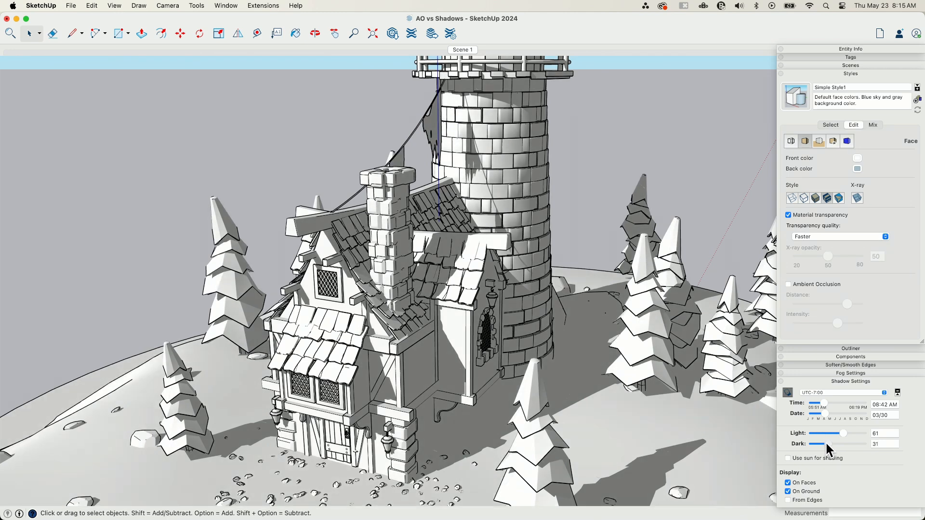
left_click_drag(835, 433, 843, 433)
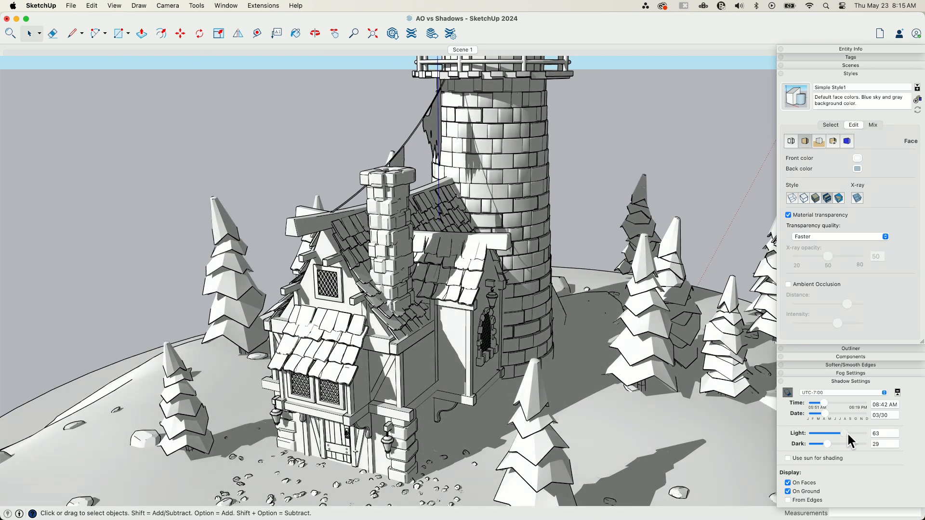
left_click_drag(838, 433, 849, 434)
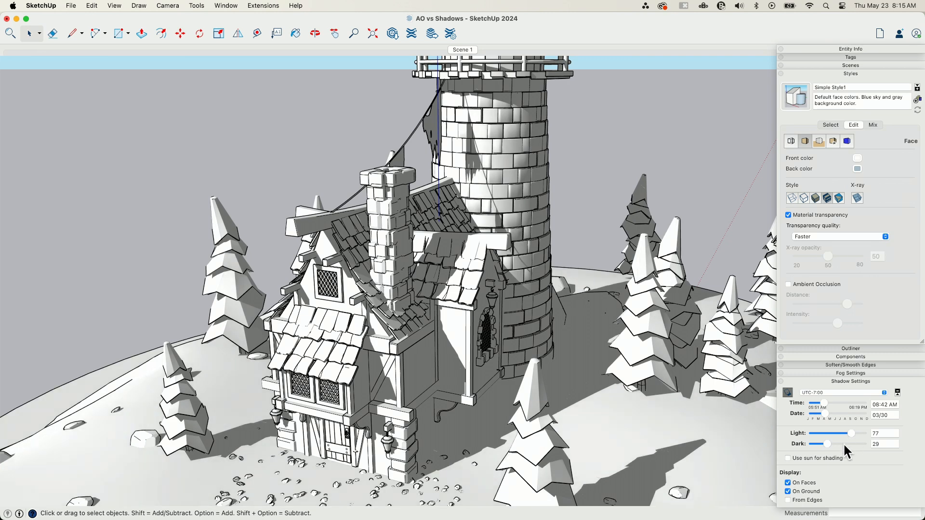
left_click_drag(828, 443, 814, 444)
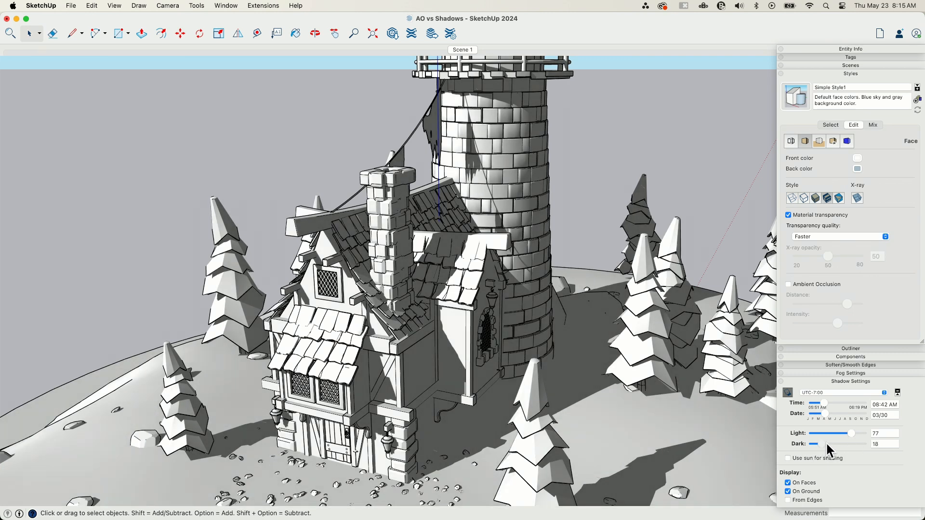
left_click_drag(813, 444, 822, 444)
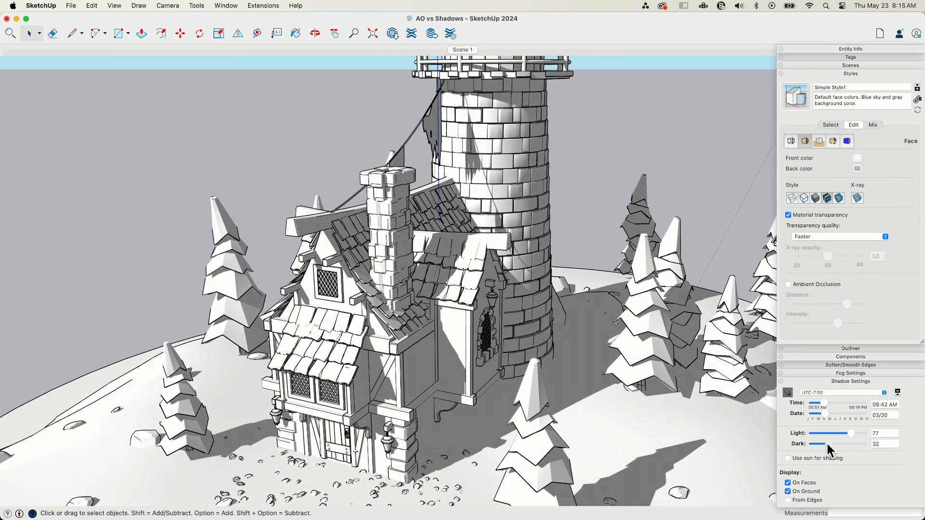
left_click(315, 34)
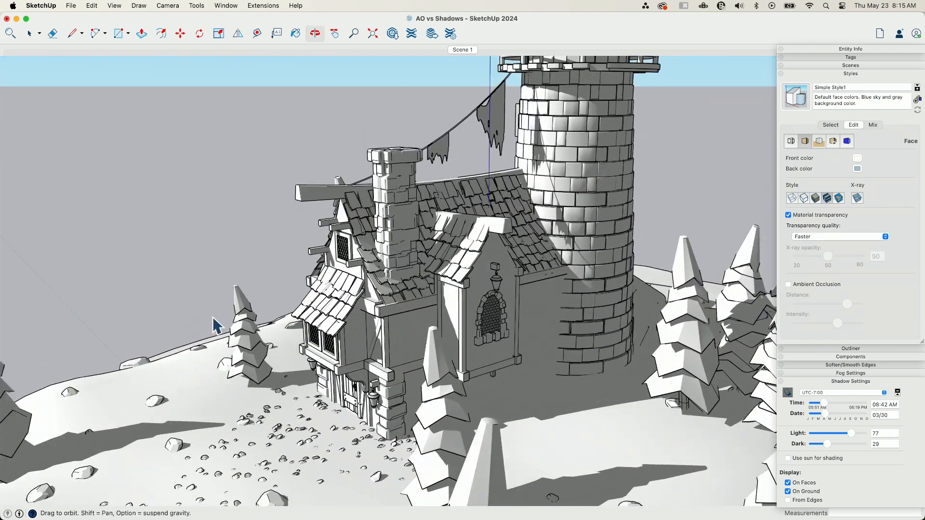
left_click_drag(236, 325, 531, 324)
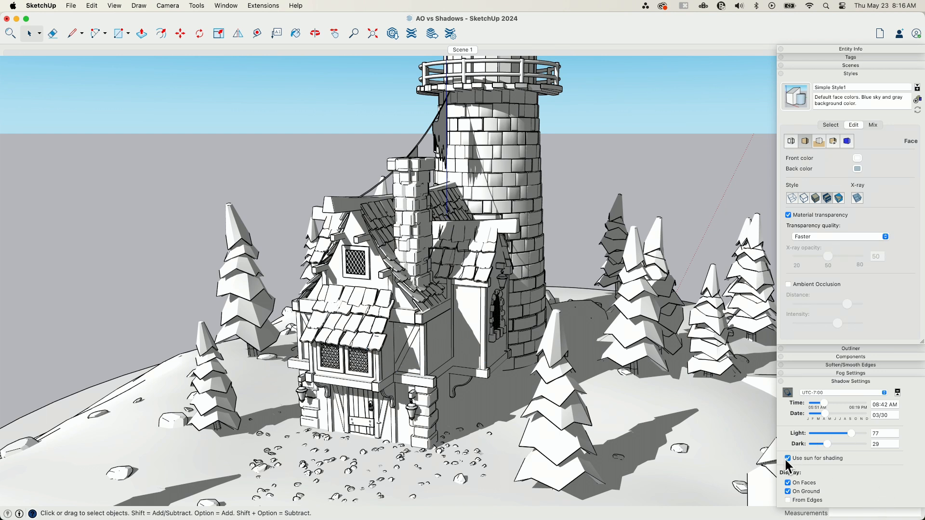
mouse_move(815, 472)
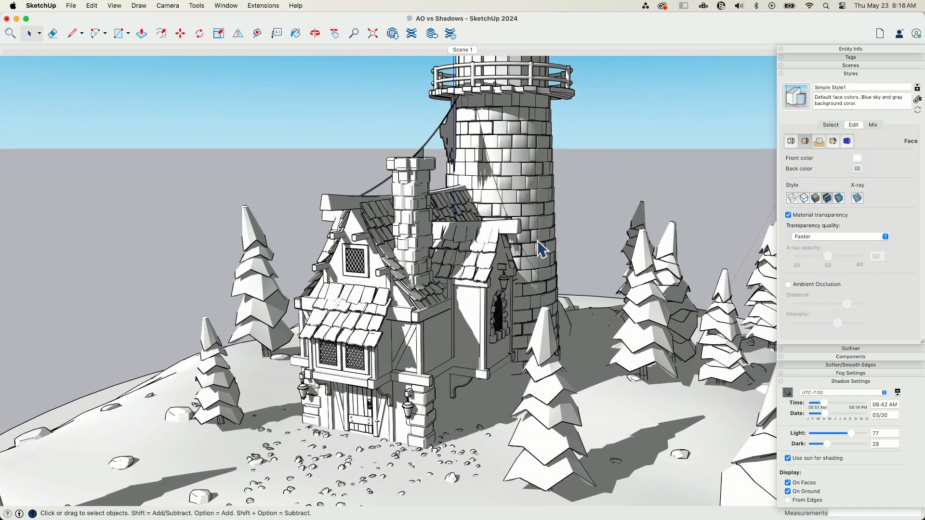
mouse_move(401, 306)
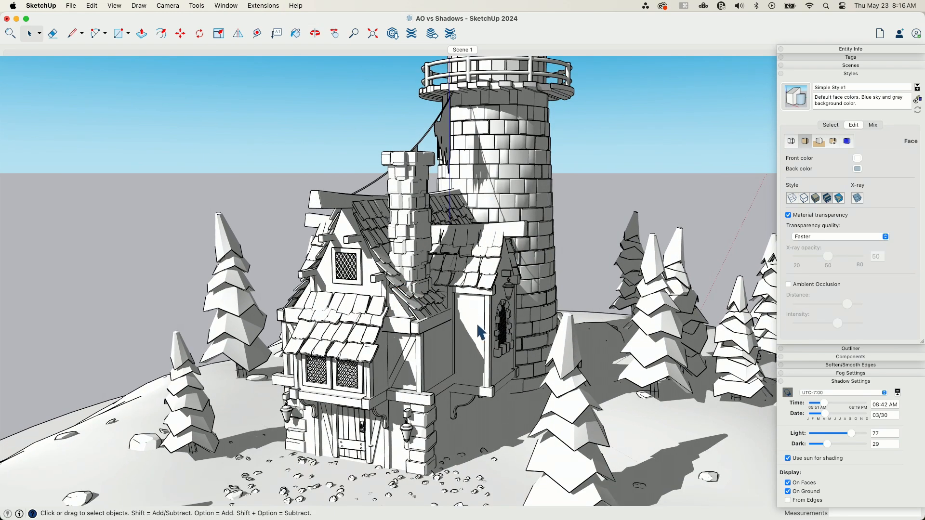
mouse_move(525, 307)
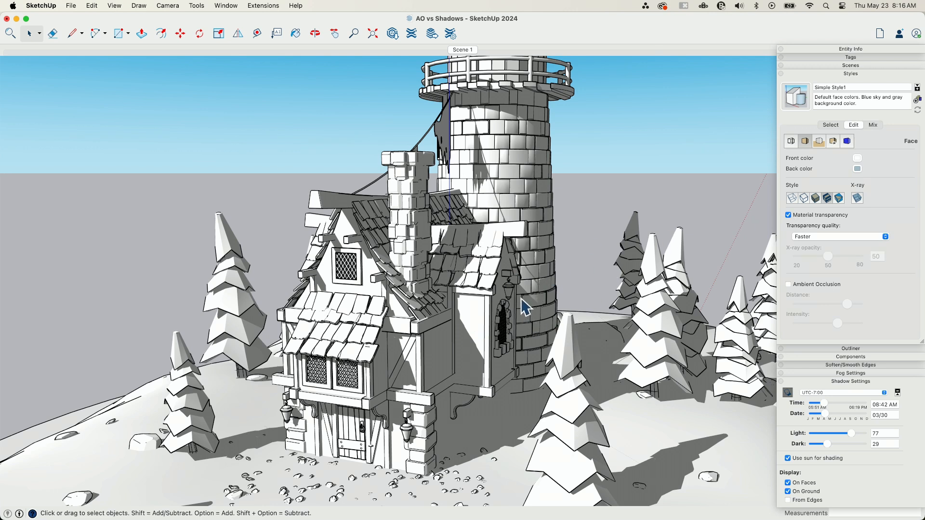
mouse_move(413, 265)
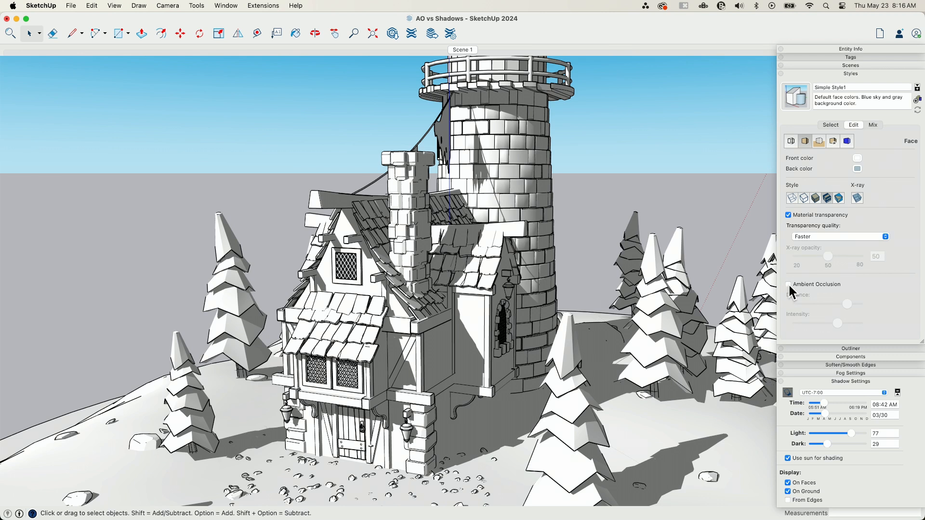
mouse_move(791, 294)
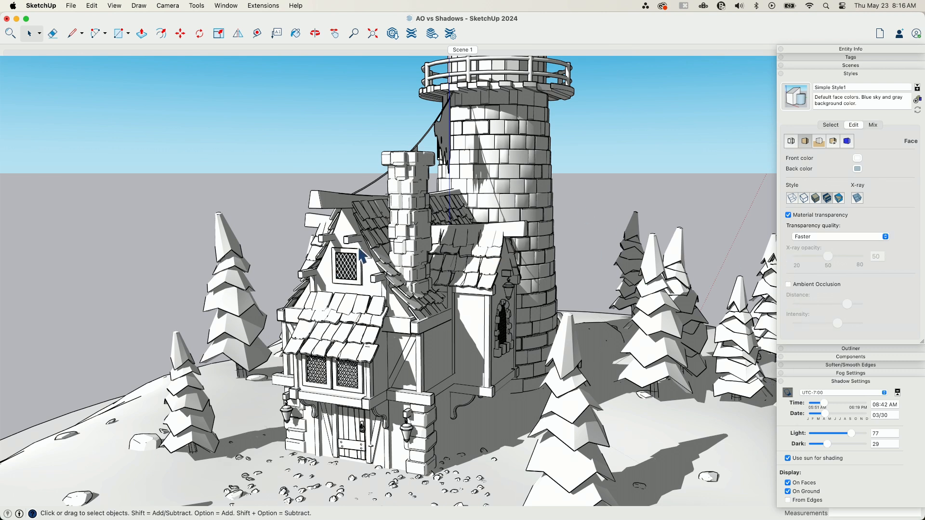
Tick Ambient Occlusion in Face settings to add contact shading over the sun shadows.
left_click(789, 284)
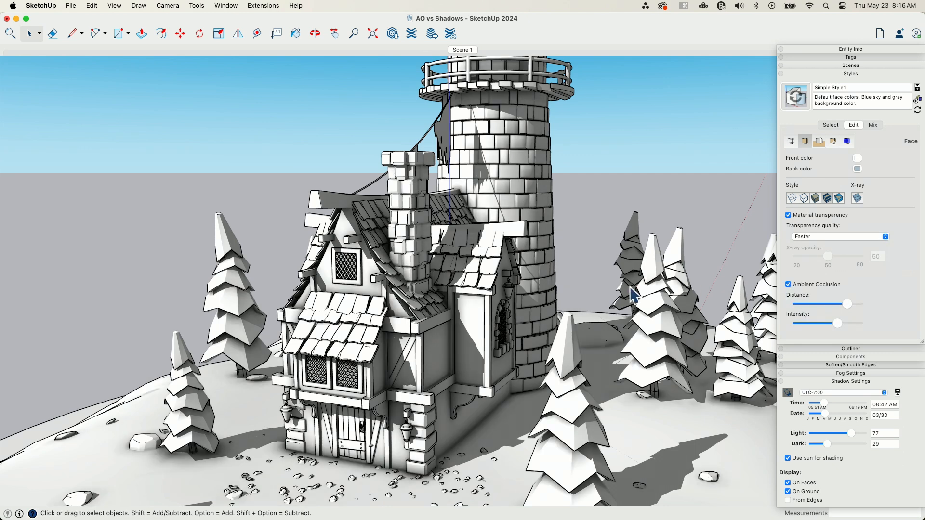
mouse_move(405, 175)
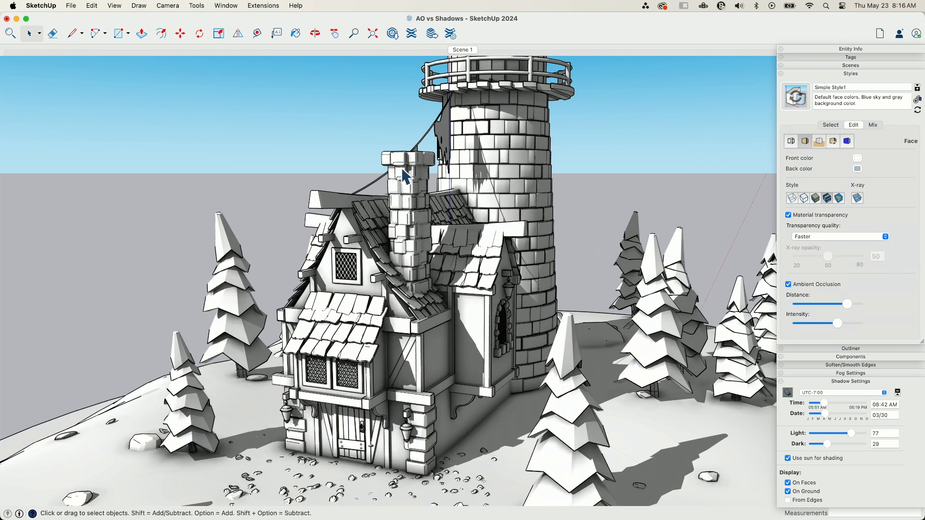
mouse_move(381, 286)
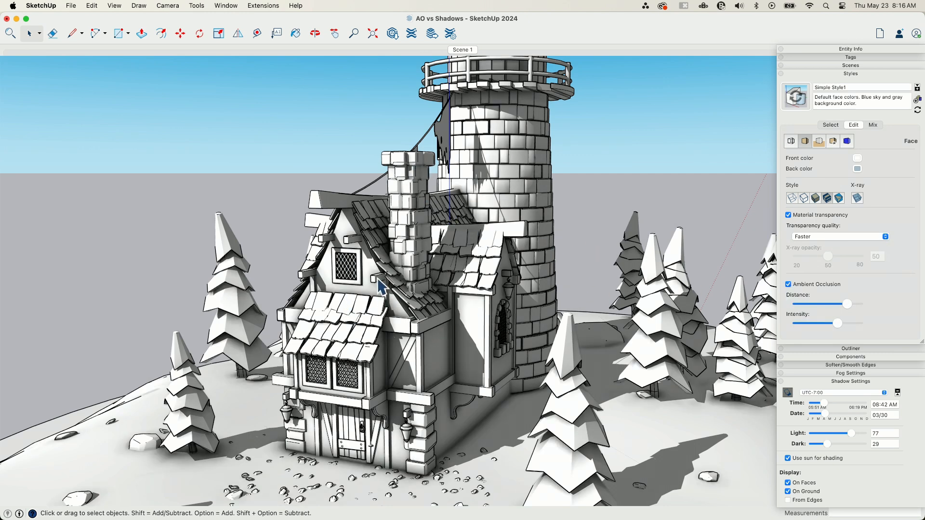
mouse_move(333, 334)
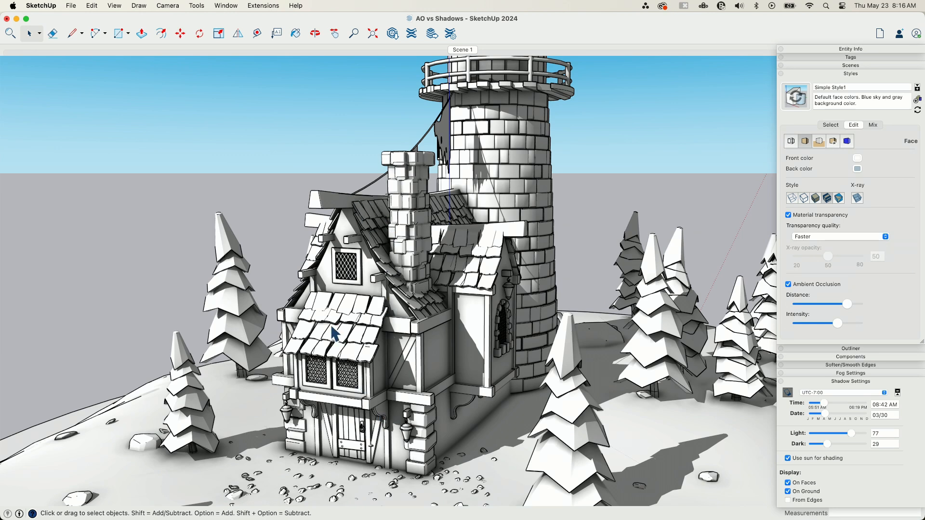
mouse_move(467, 313)
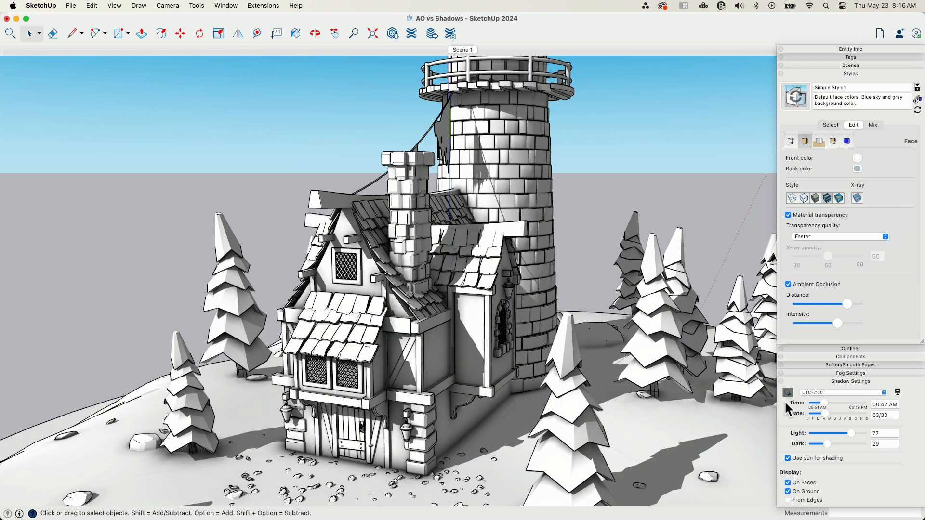
mouse_move(448, 298)
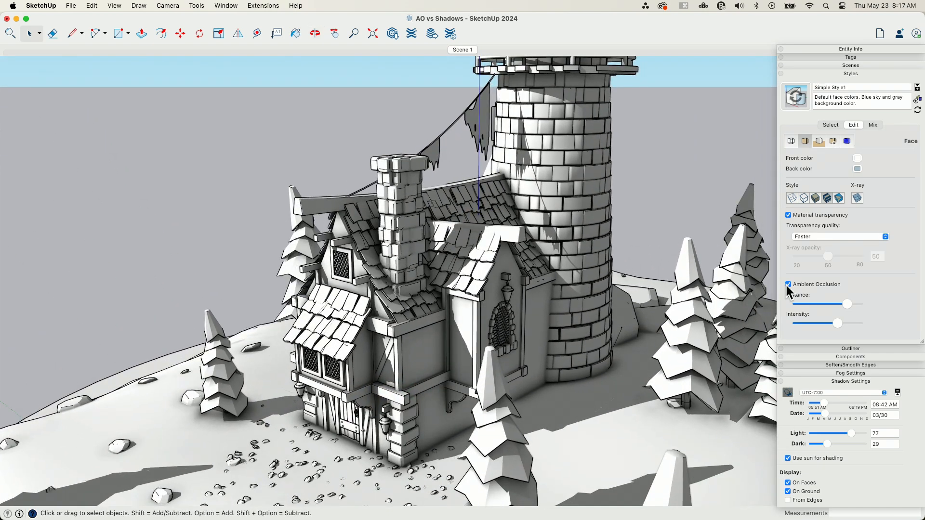
left_click(788, 284)
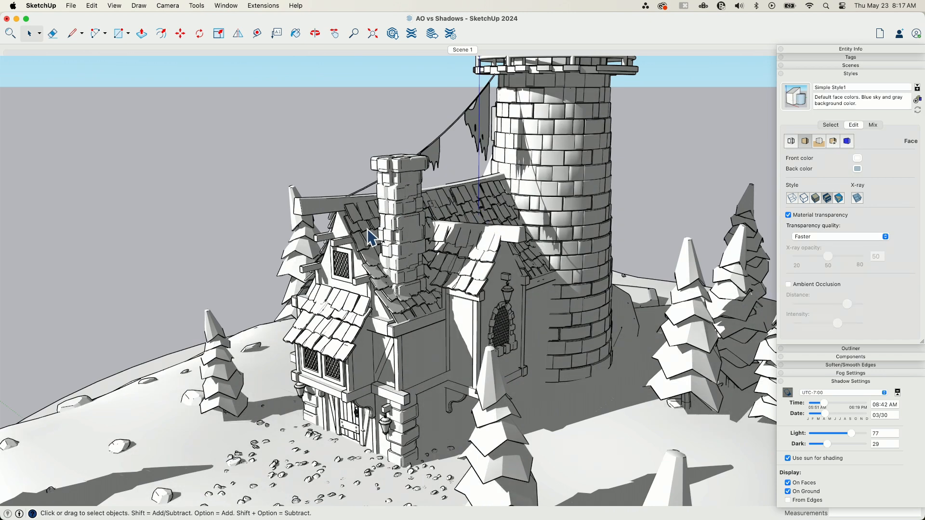
mouse_move(449, 209)
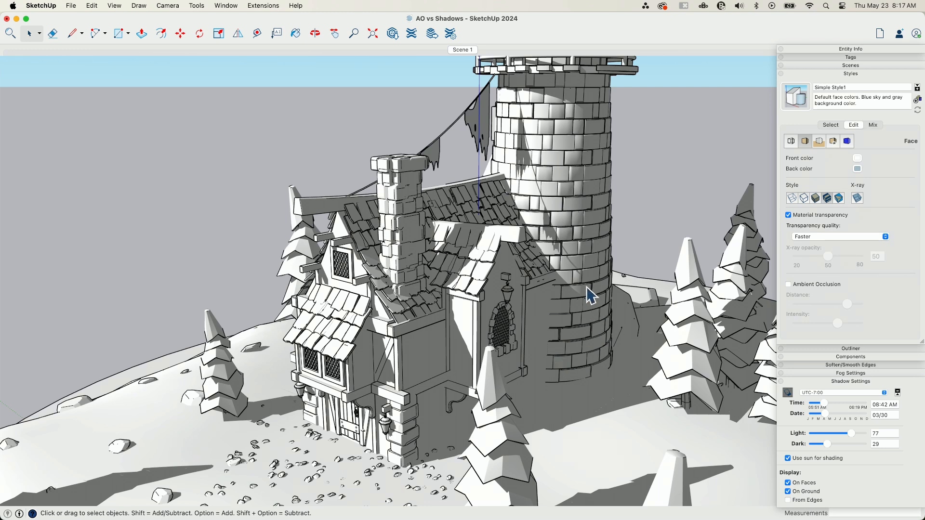
mouse_move(519, 345)
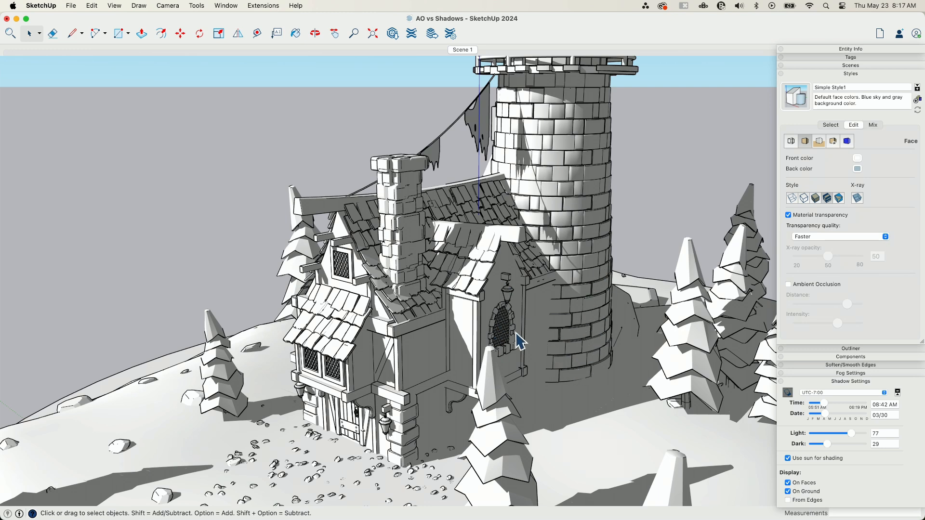
left_click(789, 284)
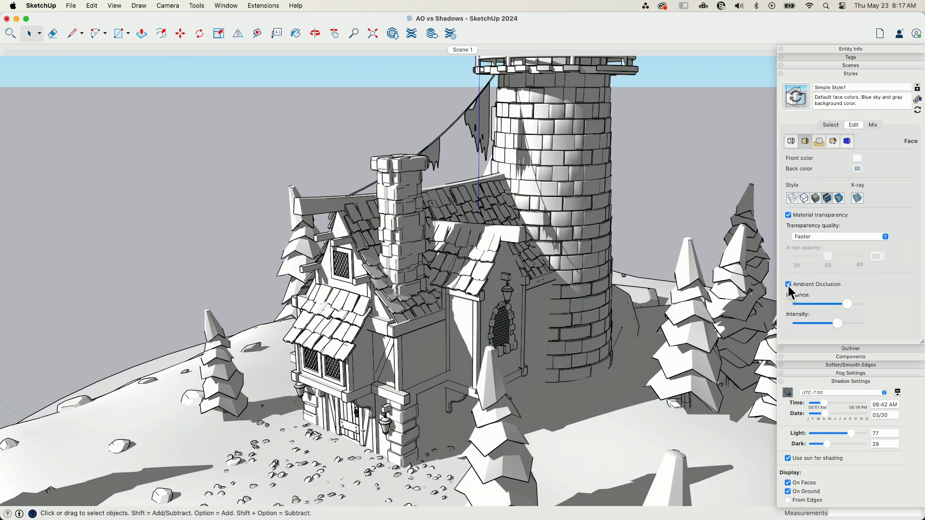
left_click(788, 284)
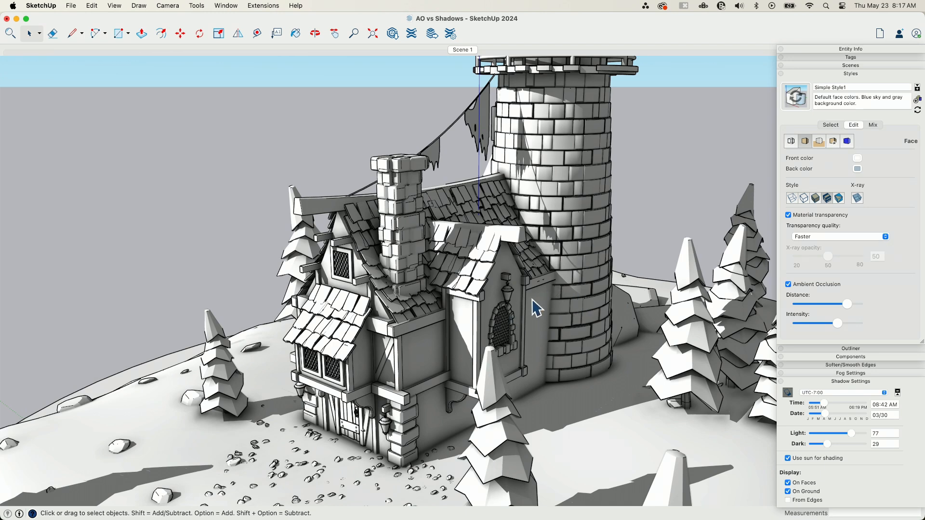
mouse_move(554, 289)
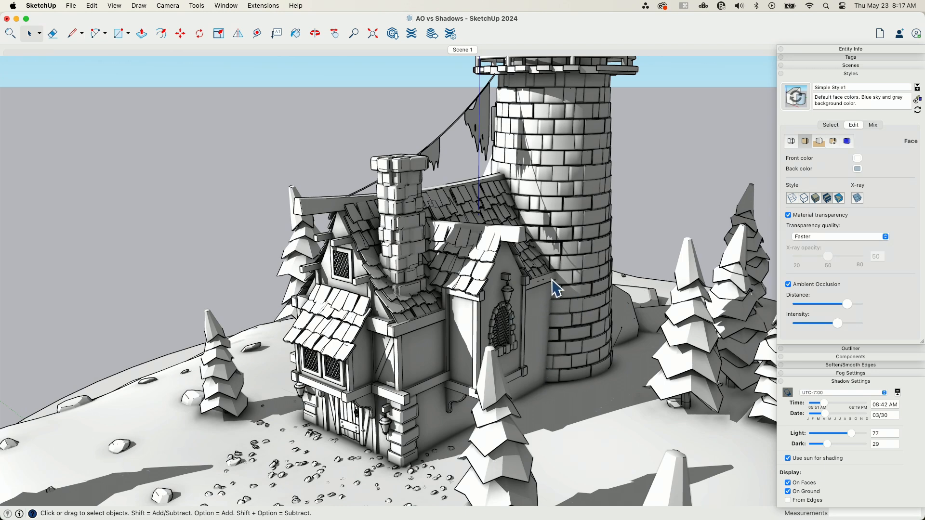
mouse_move(328, 395)
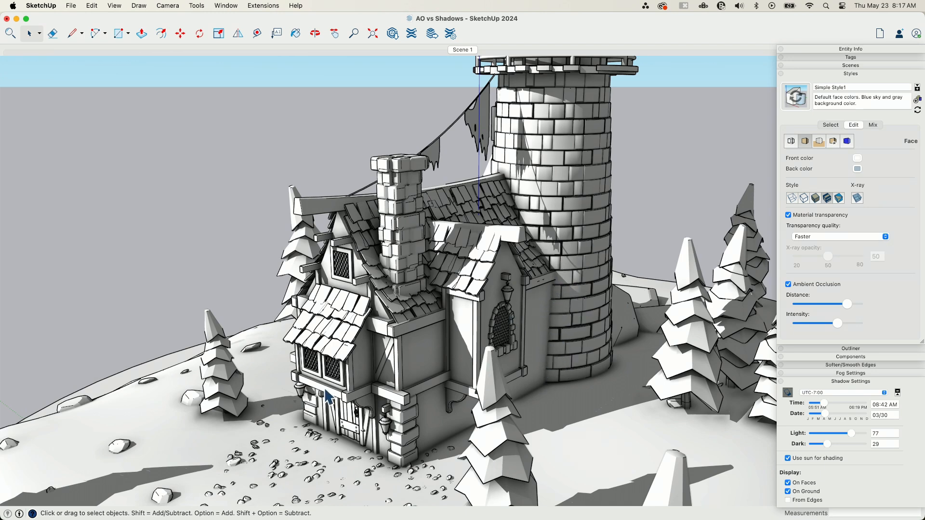
left_click(315, 33)
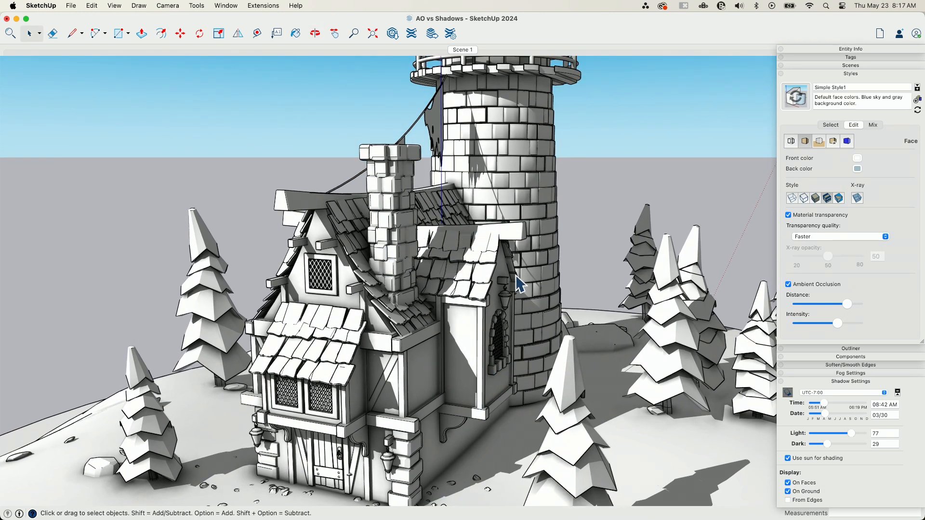
mouse_move(378, 289)
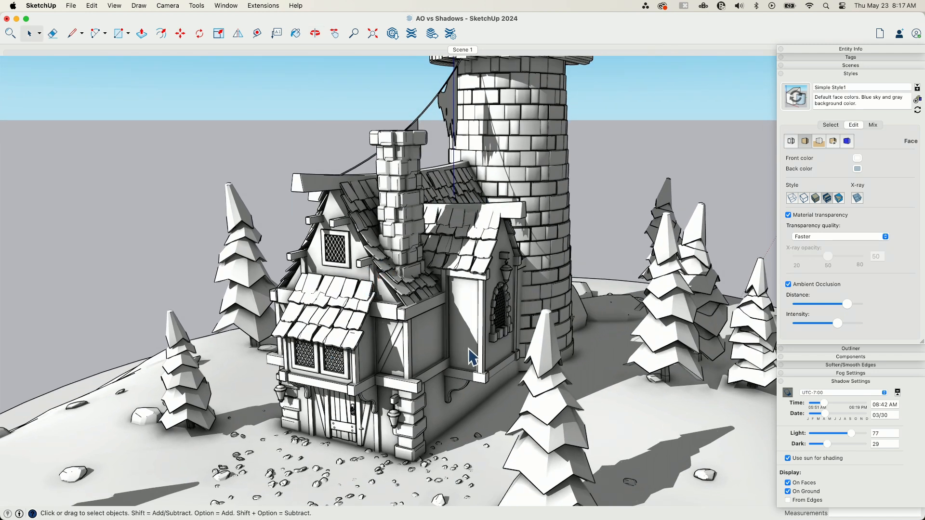
mouse_move(412, 407)
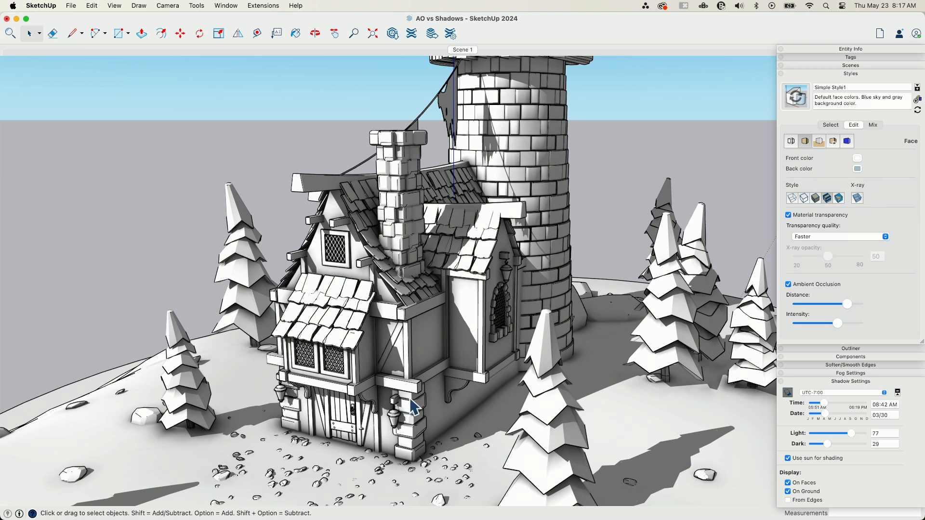
mouse_move(872, 304)
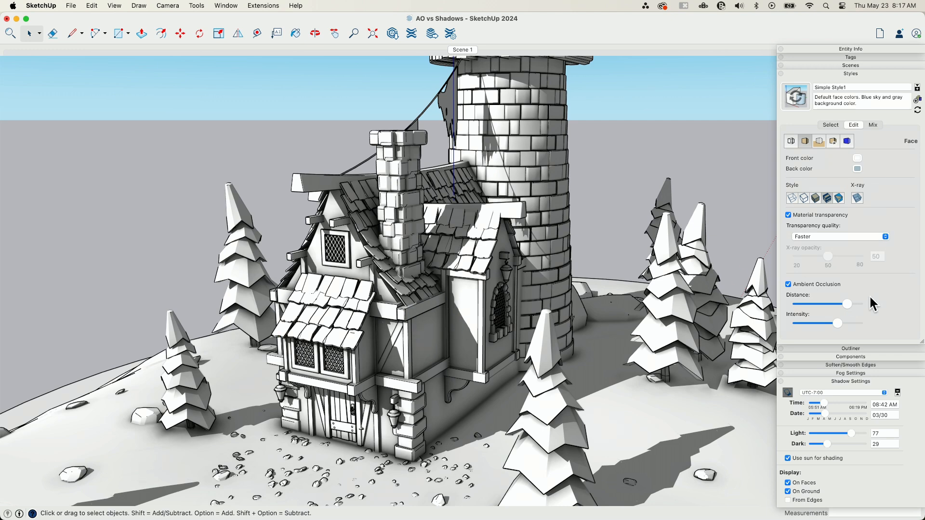
mouse_move(793, 295)
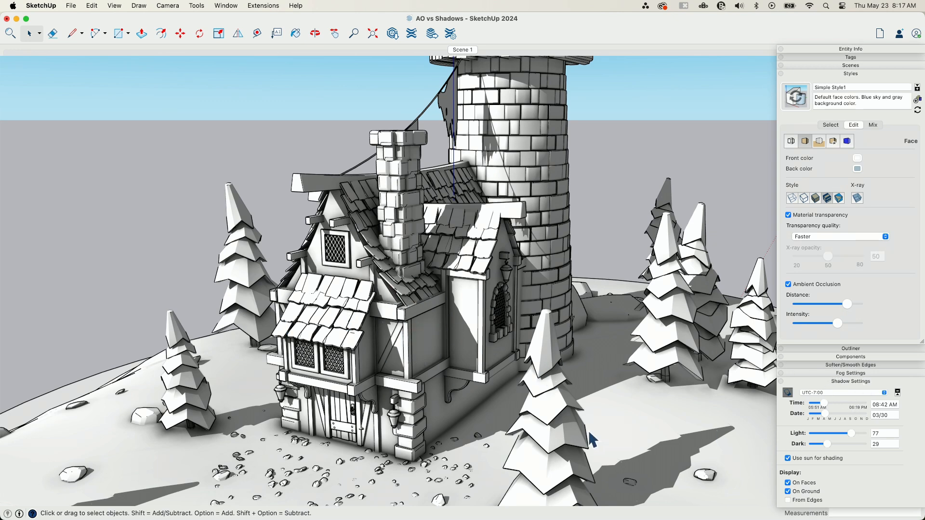
mouse_move(555, 366)
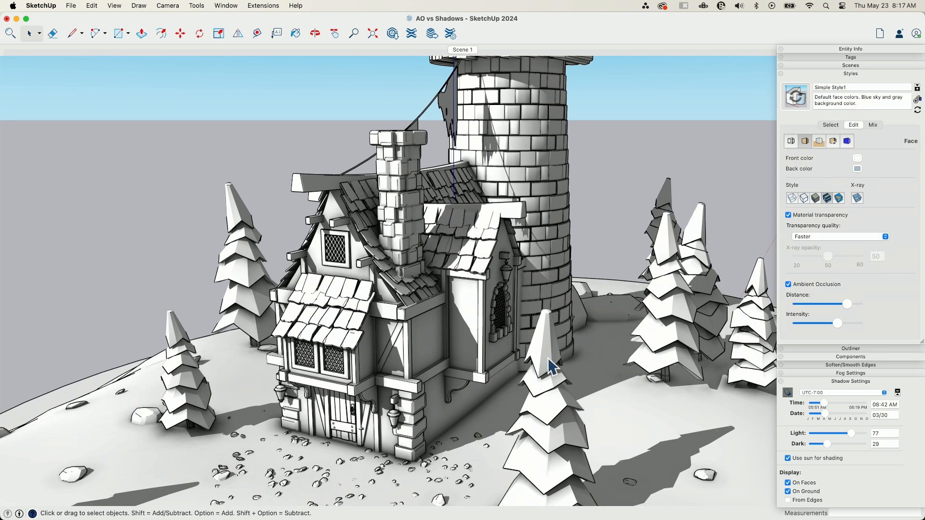
mouse_move(823, 431)
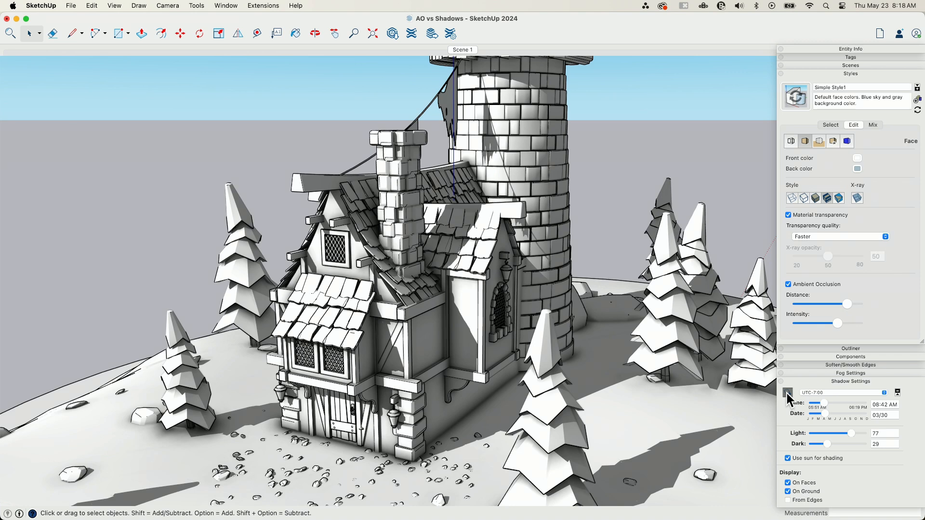
mouse_move(398, 324)
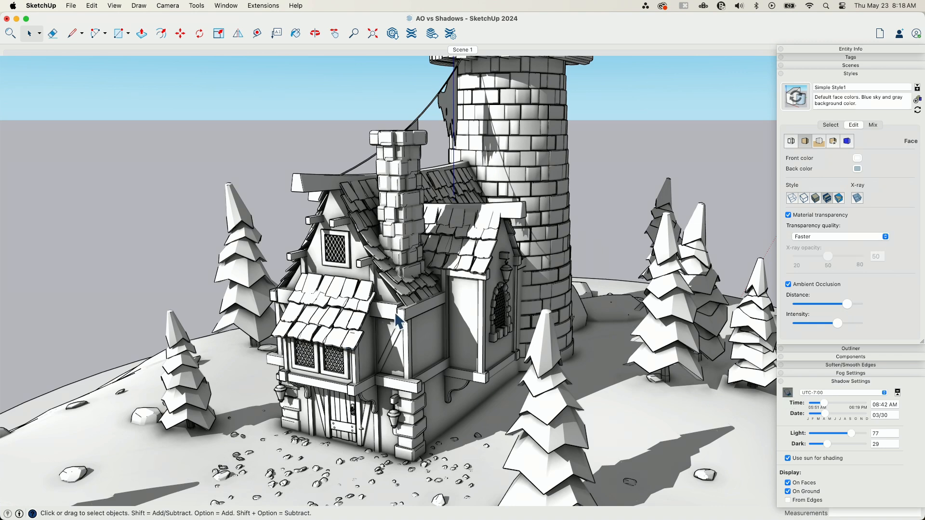
mouse_move(655, 215)
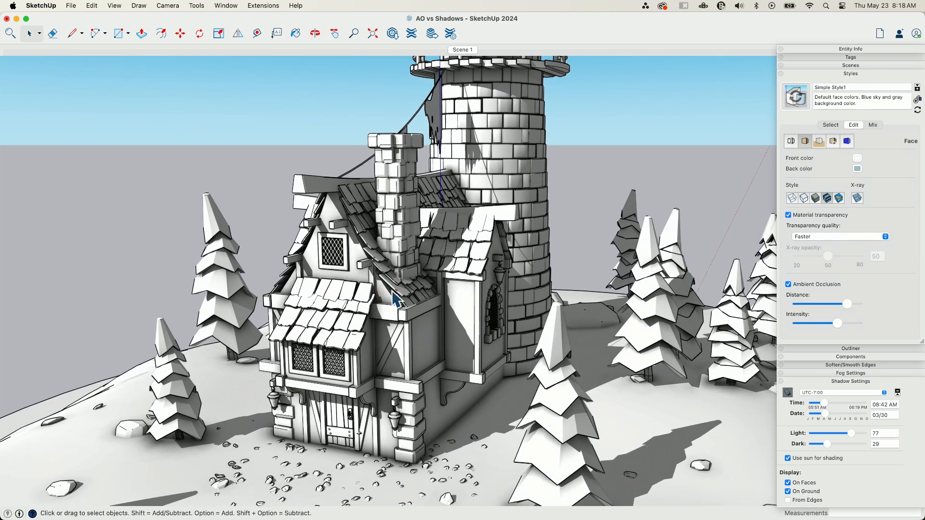
mouse_move(803, 226)
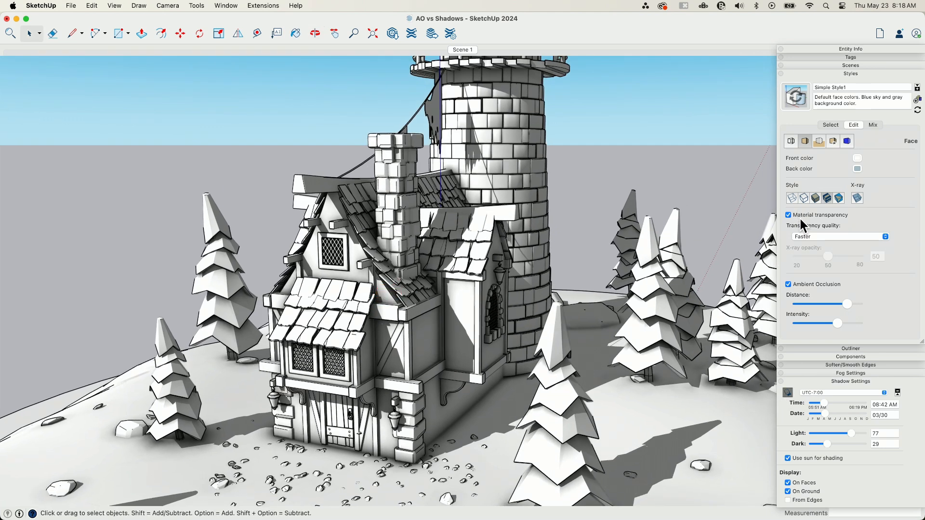
mouse_move(528, 466)
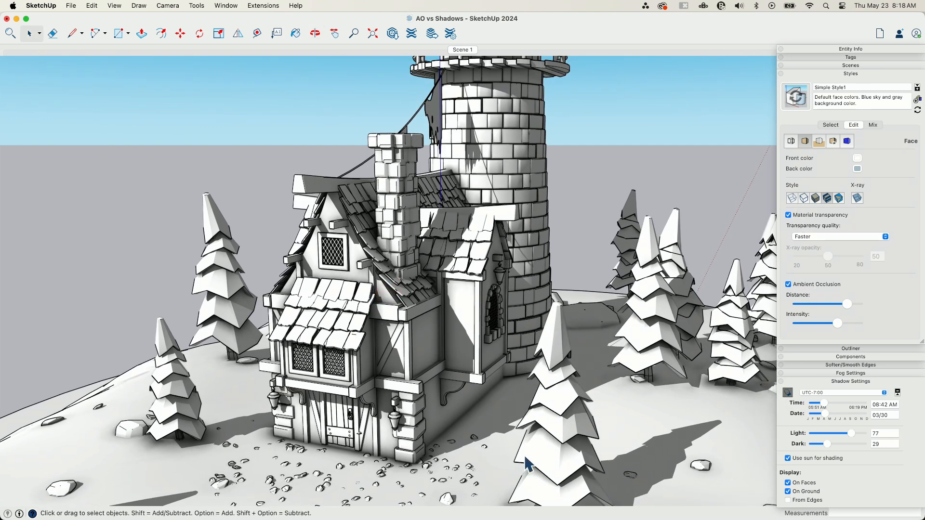
Collapse the Styles panel in the Default Tray to enlarge the scene view.
left_click(315, 34)
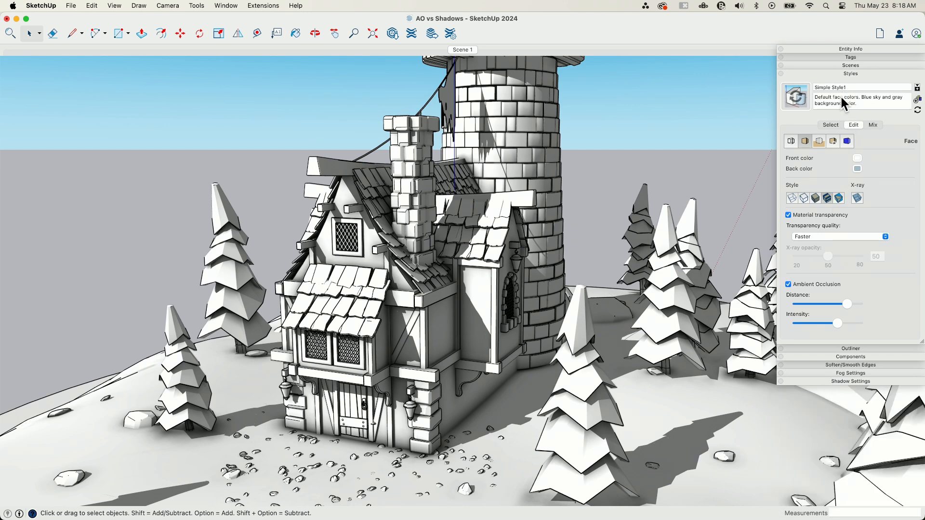
left_click(850, 74)
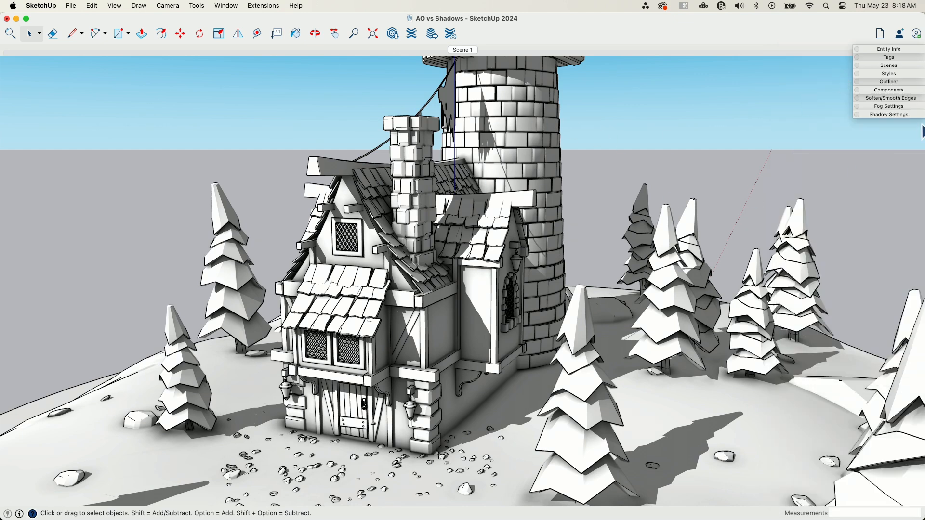